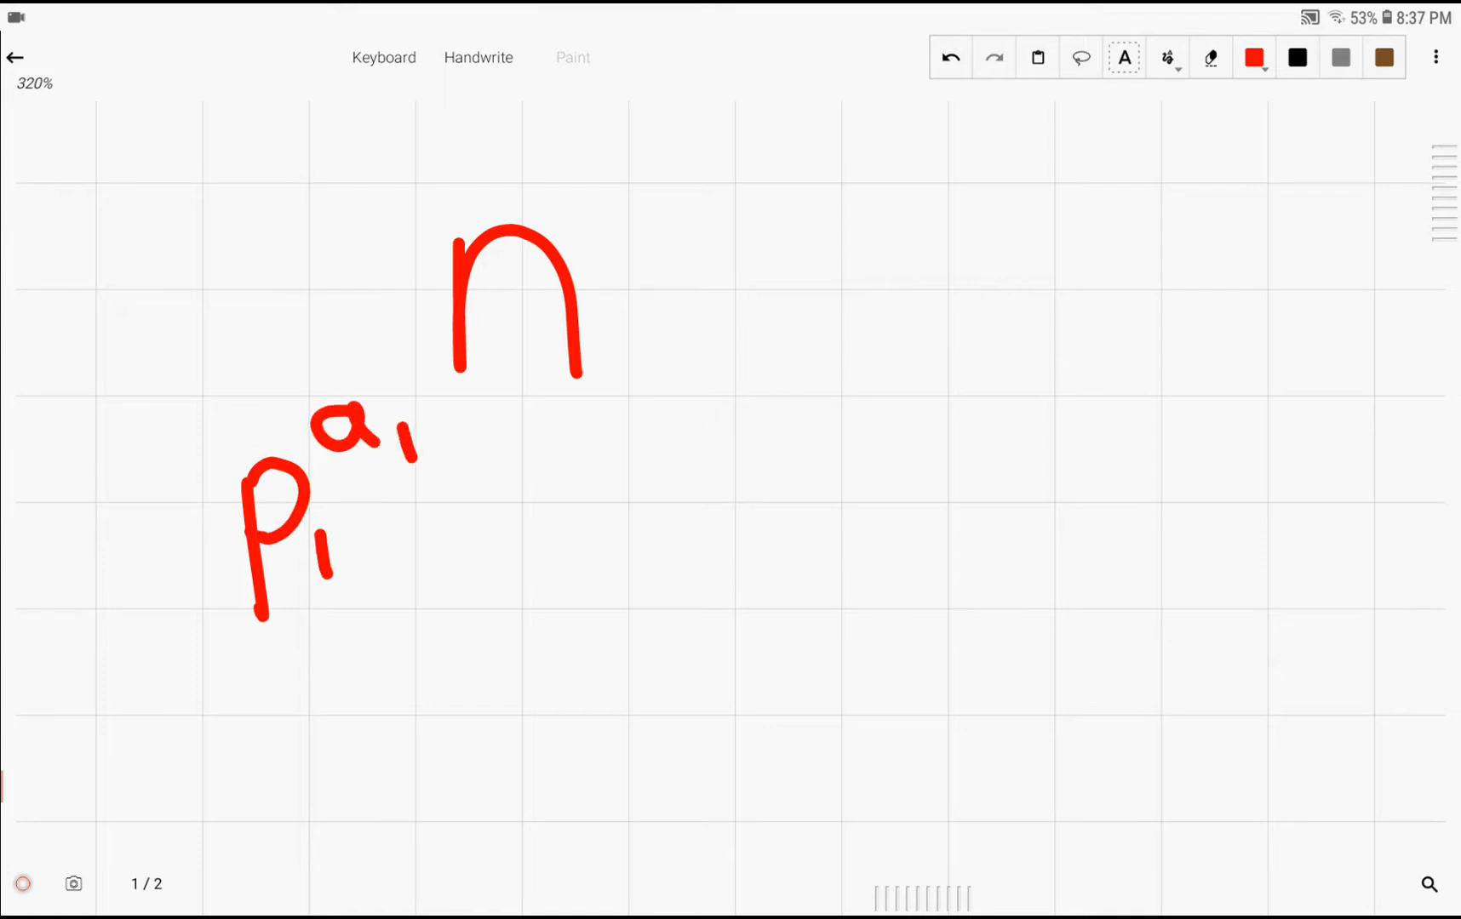
- Handwrite n above its factorization p1^a1 · p2^a2 · p3^a3 ··· pk^ak in red
left_click_drag(550, 456, 550, 615)
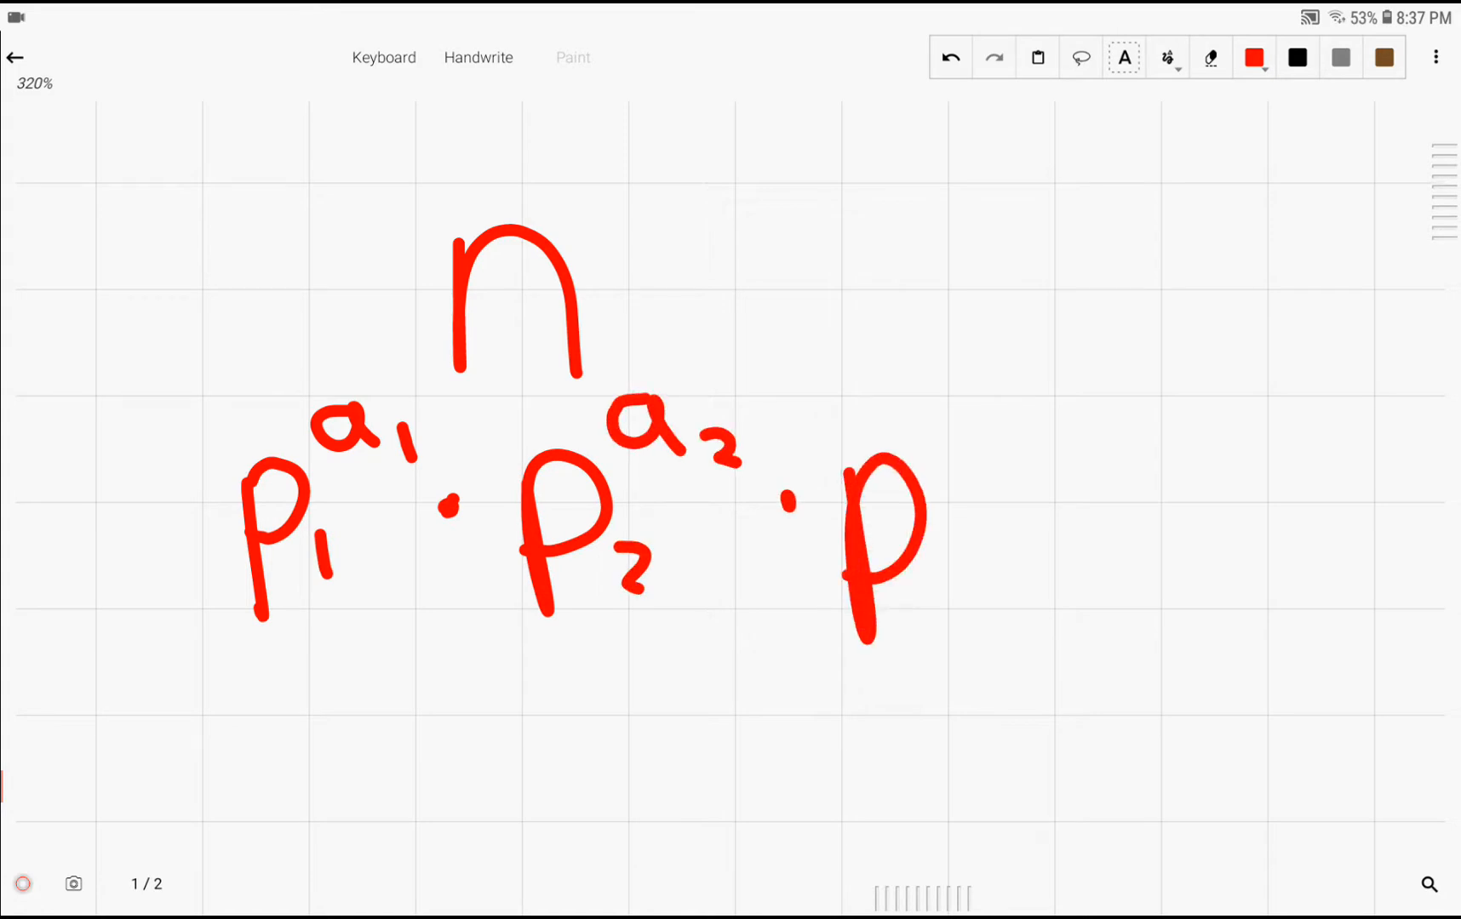
left_click_drag(923, 539, 969, 596)
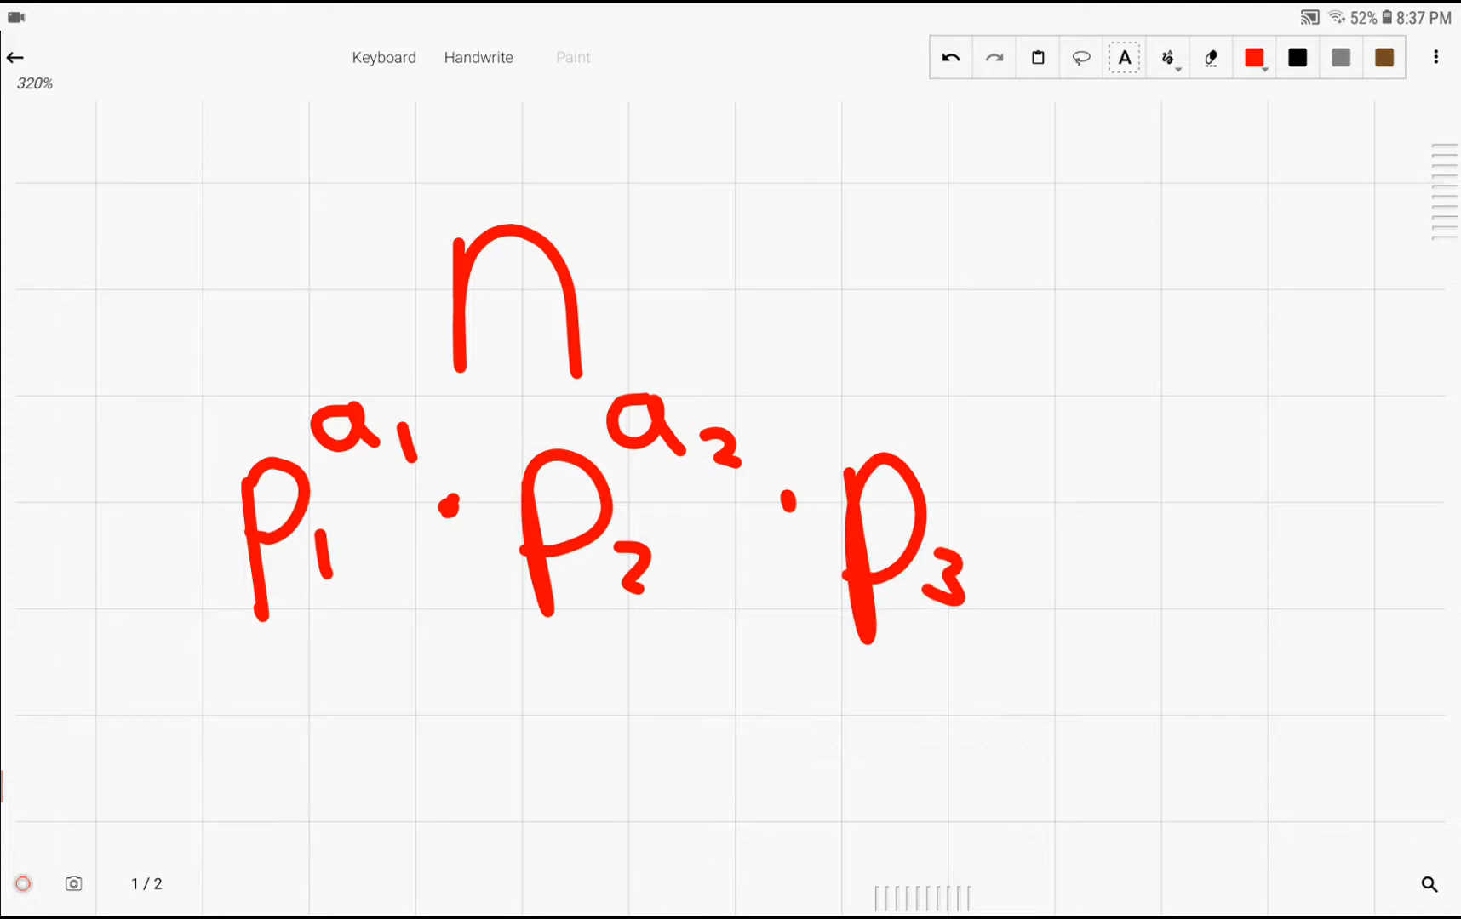
left_click_drag(950, 410, 1025, 466)
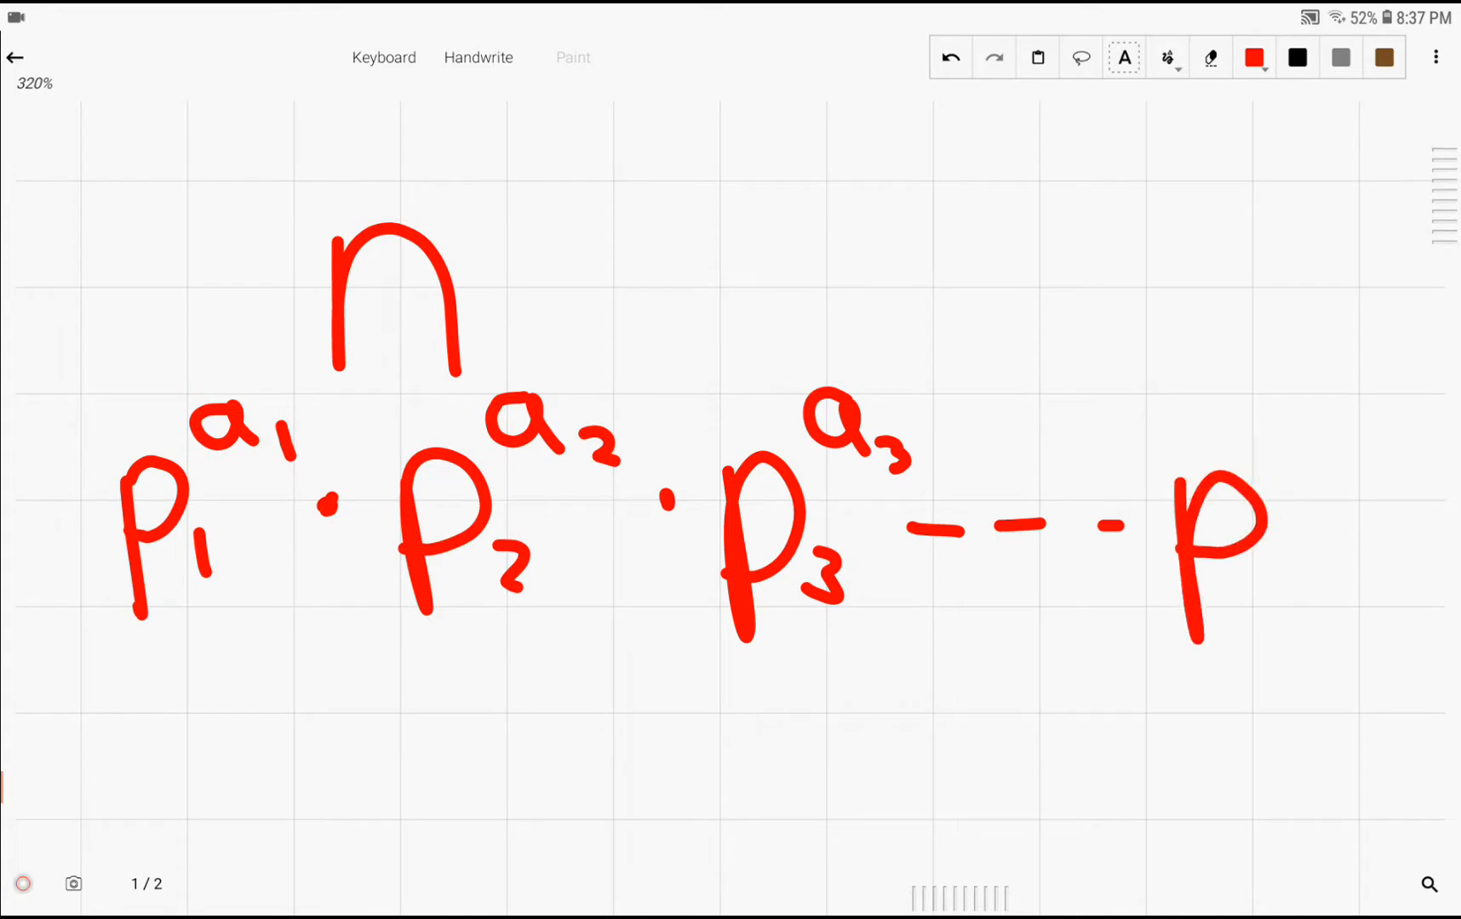
left_click_drag(1277, 558, 1314, 596)
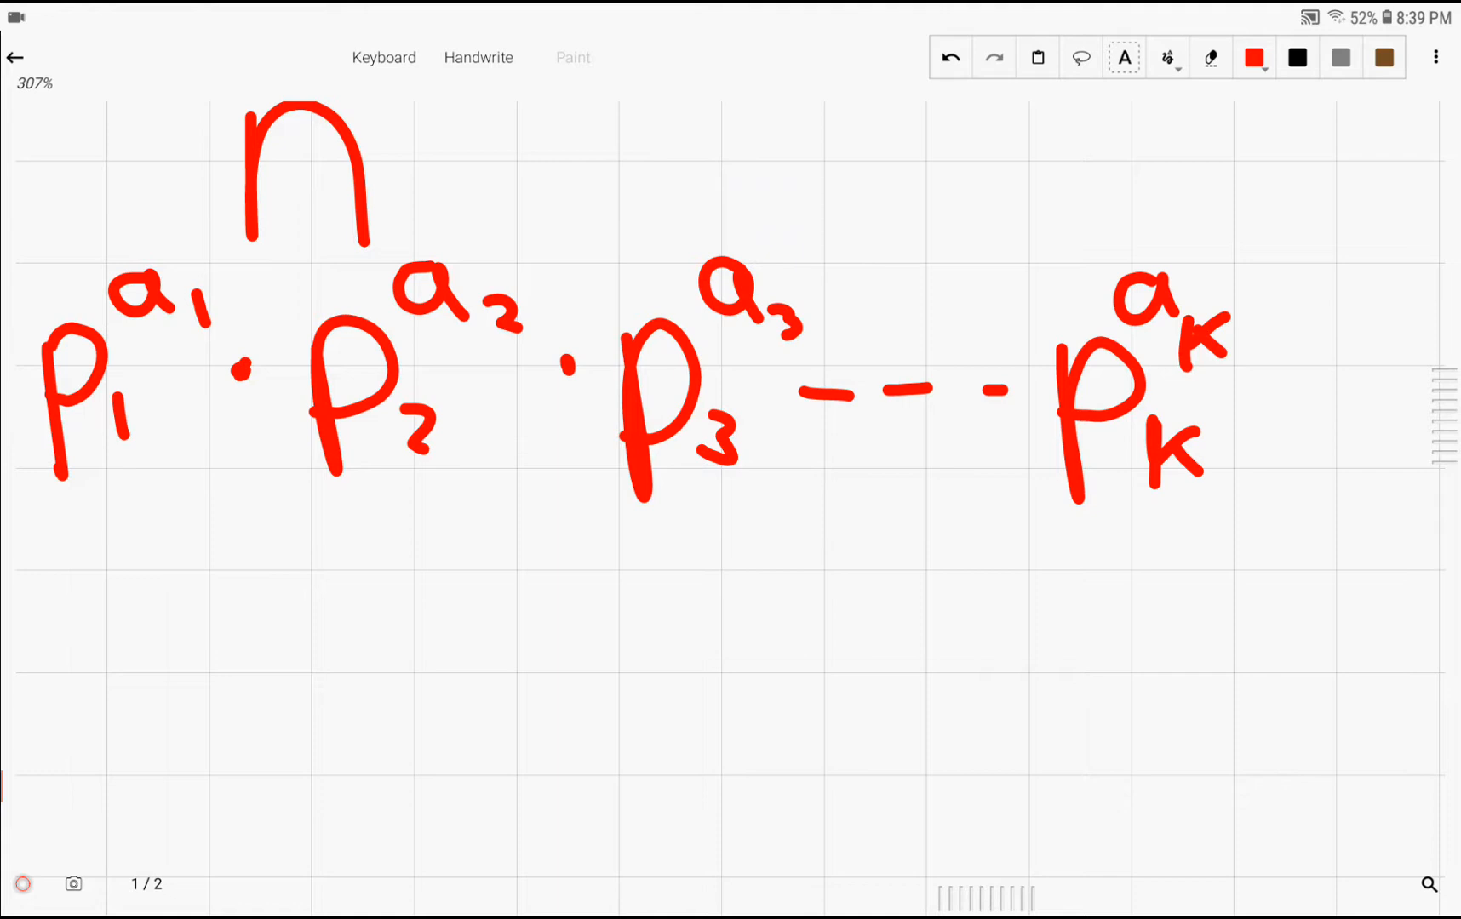
- Draw red upward arrows under the prime bases and toward their exponents, scrolling down
left_click_drag(153, 507, 296, 731)
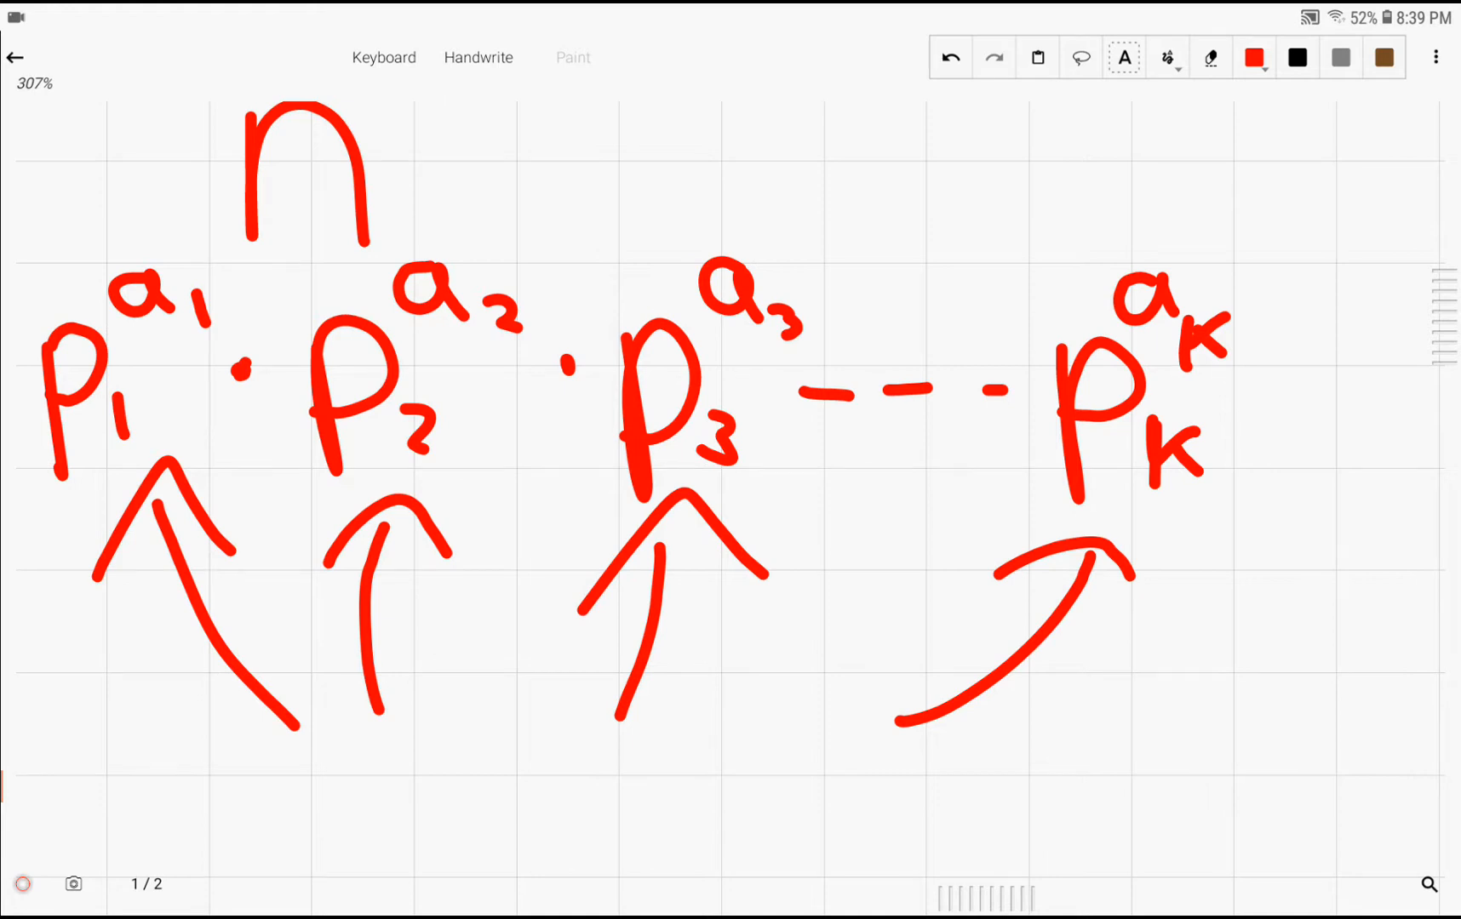
scroll("down", 3)
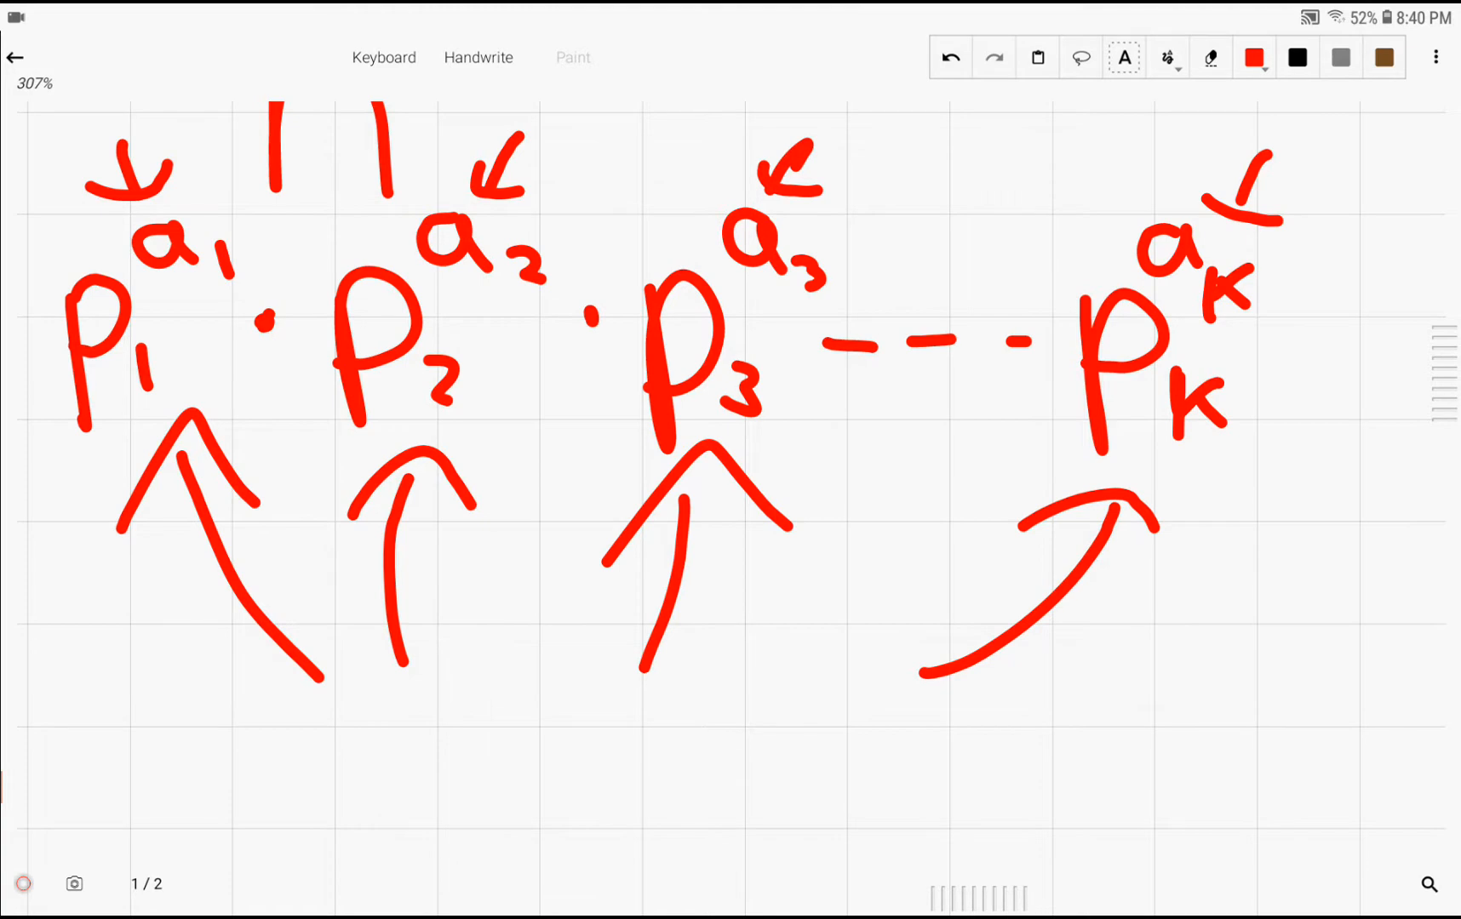
scroll("down", 3)
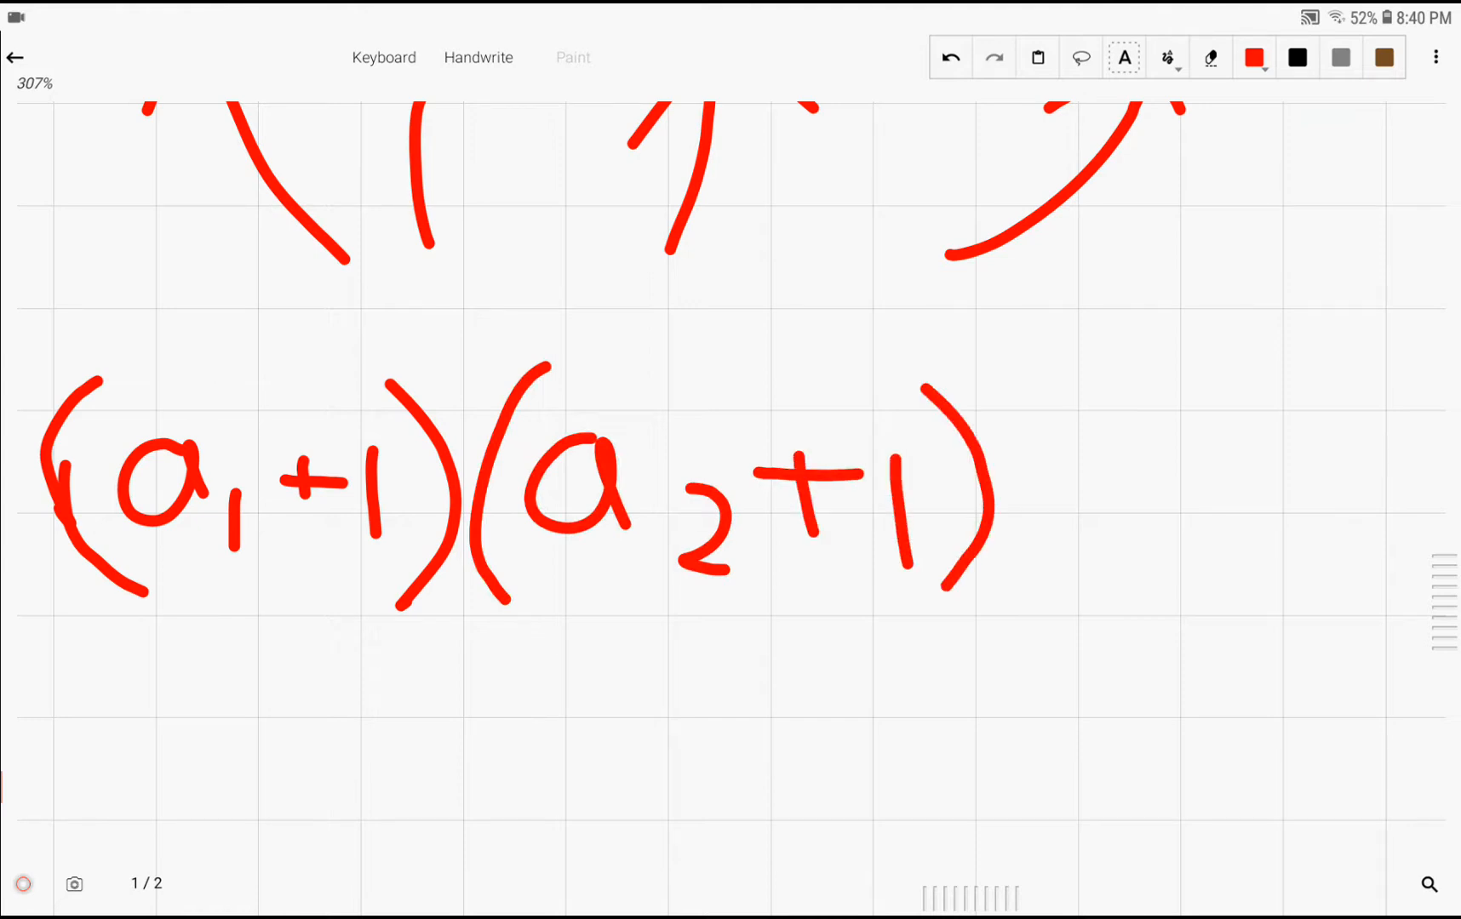
- Add the (a3+1) factor to extend the divisor-count product (a1+1)(a2+1)(a3+1)
left_click_drag(1076, 419, 1057, 577)
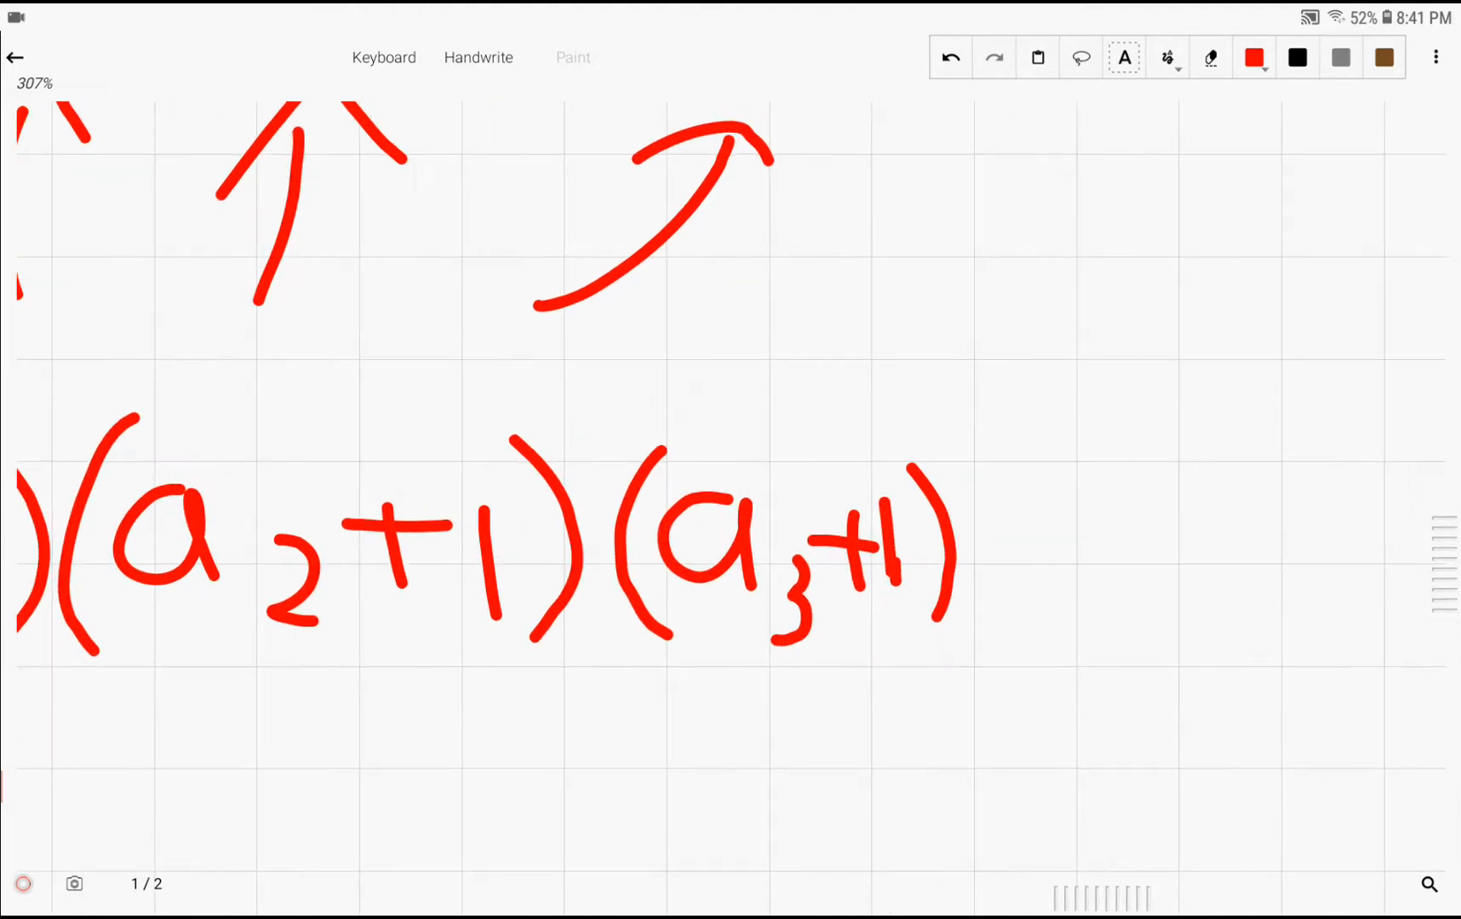
left_click_drag(996, 568, 1164, 502)
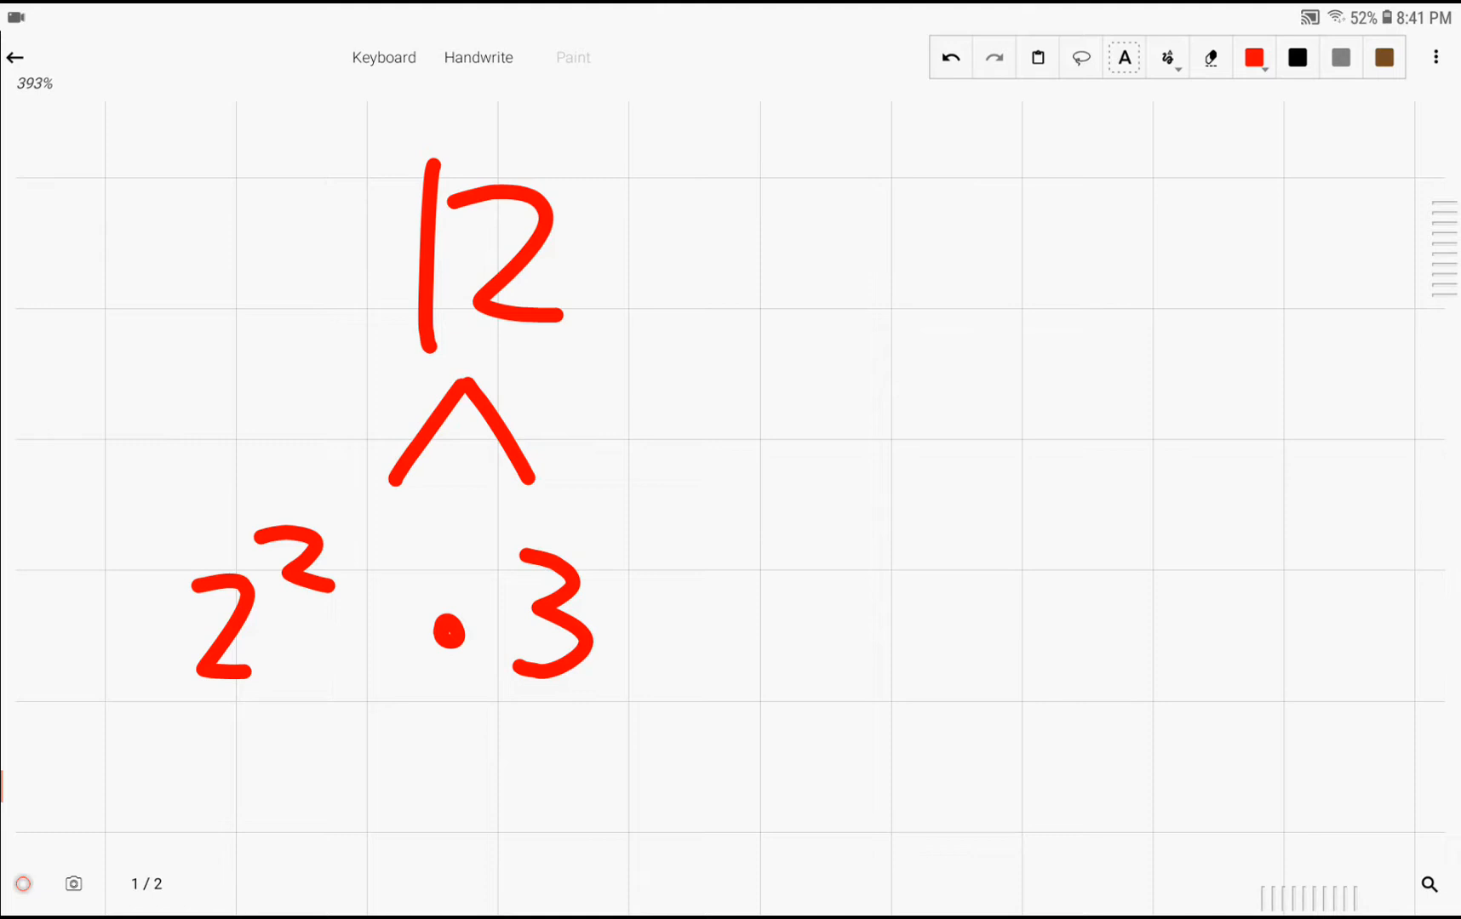
- Work the example 12 = 2²·3, writing (2+1)(1+1) = 6 divisors beside it
left_click_drag(754, 190, 722, 418)
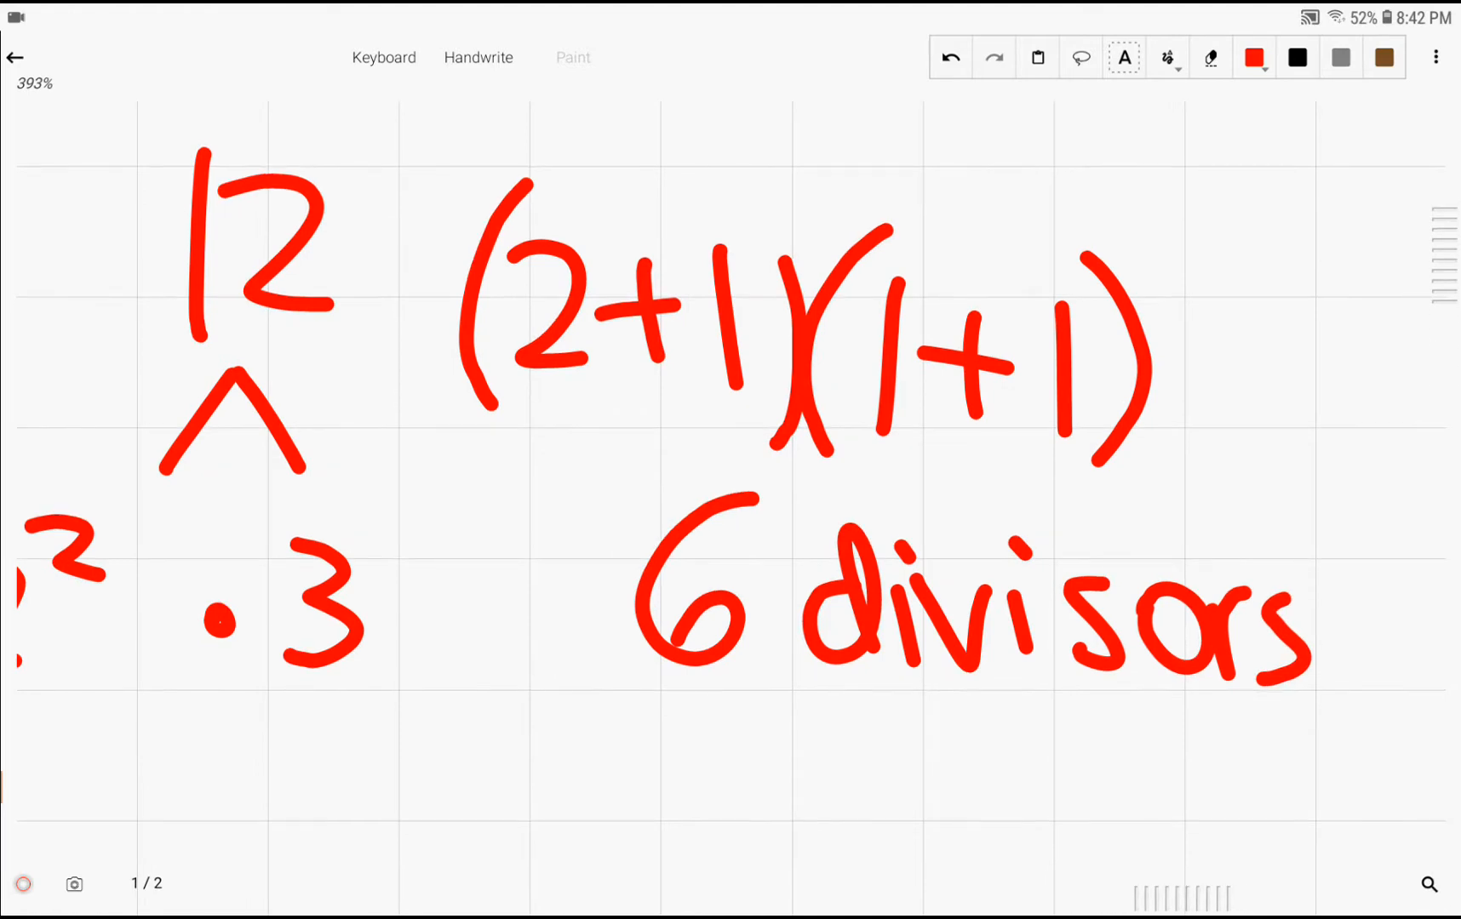
left_click_drag(606, 706, 1309, 736)
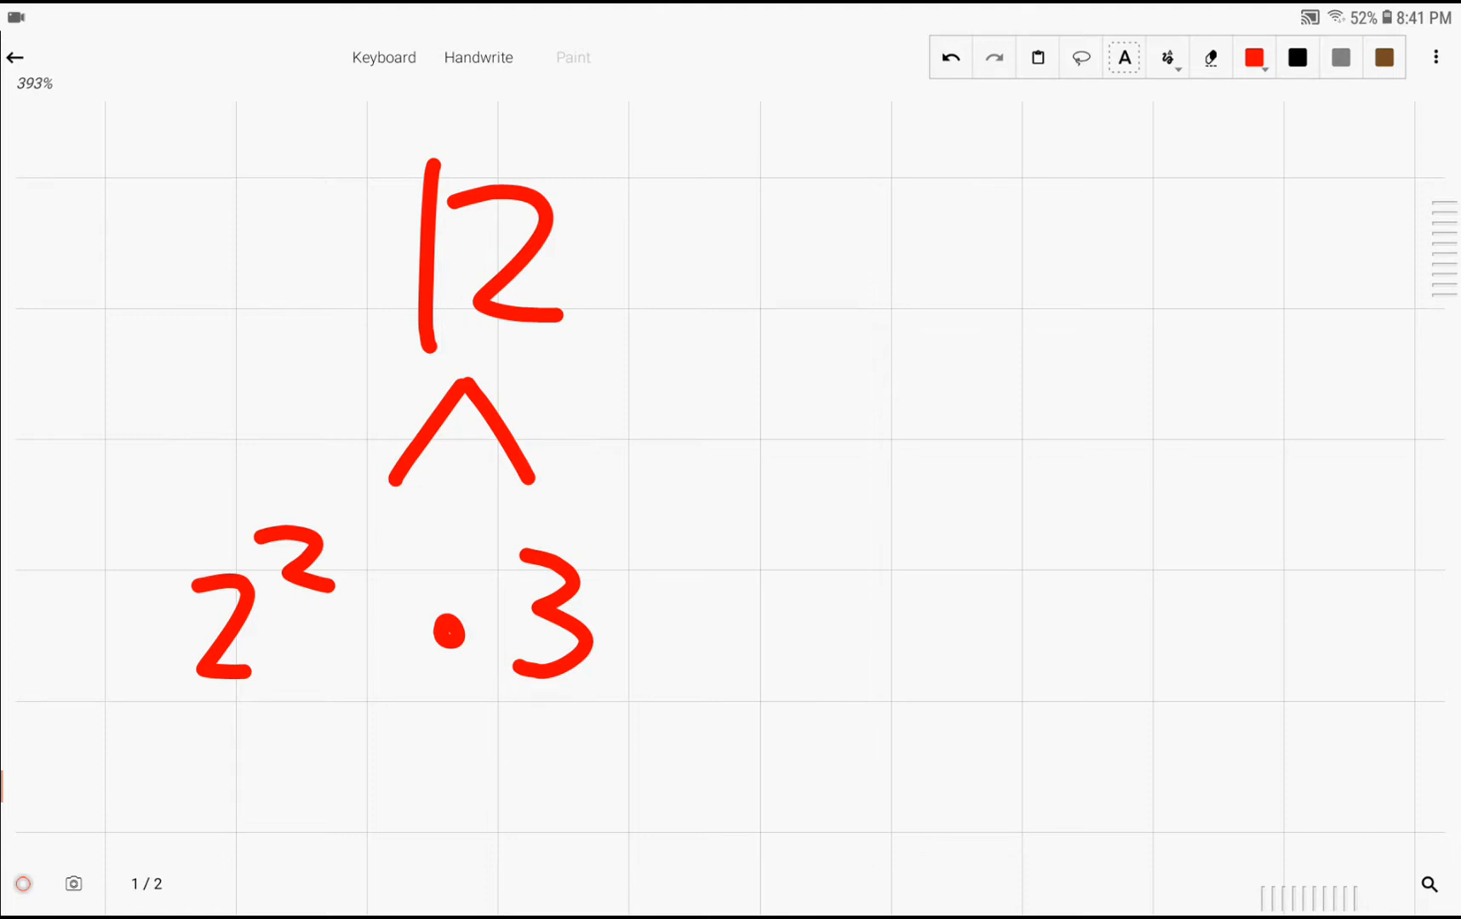
left_click_drag(755, 195, 736, 411)
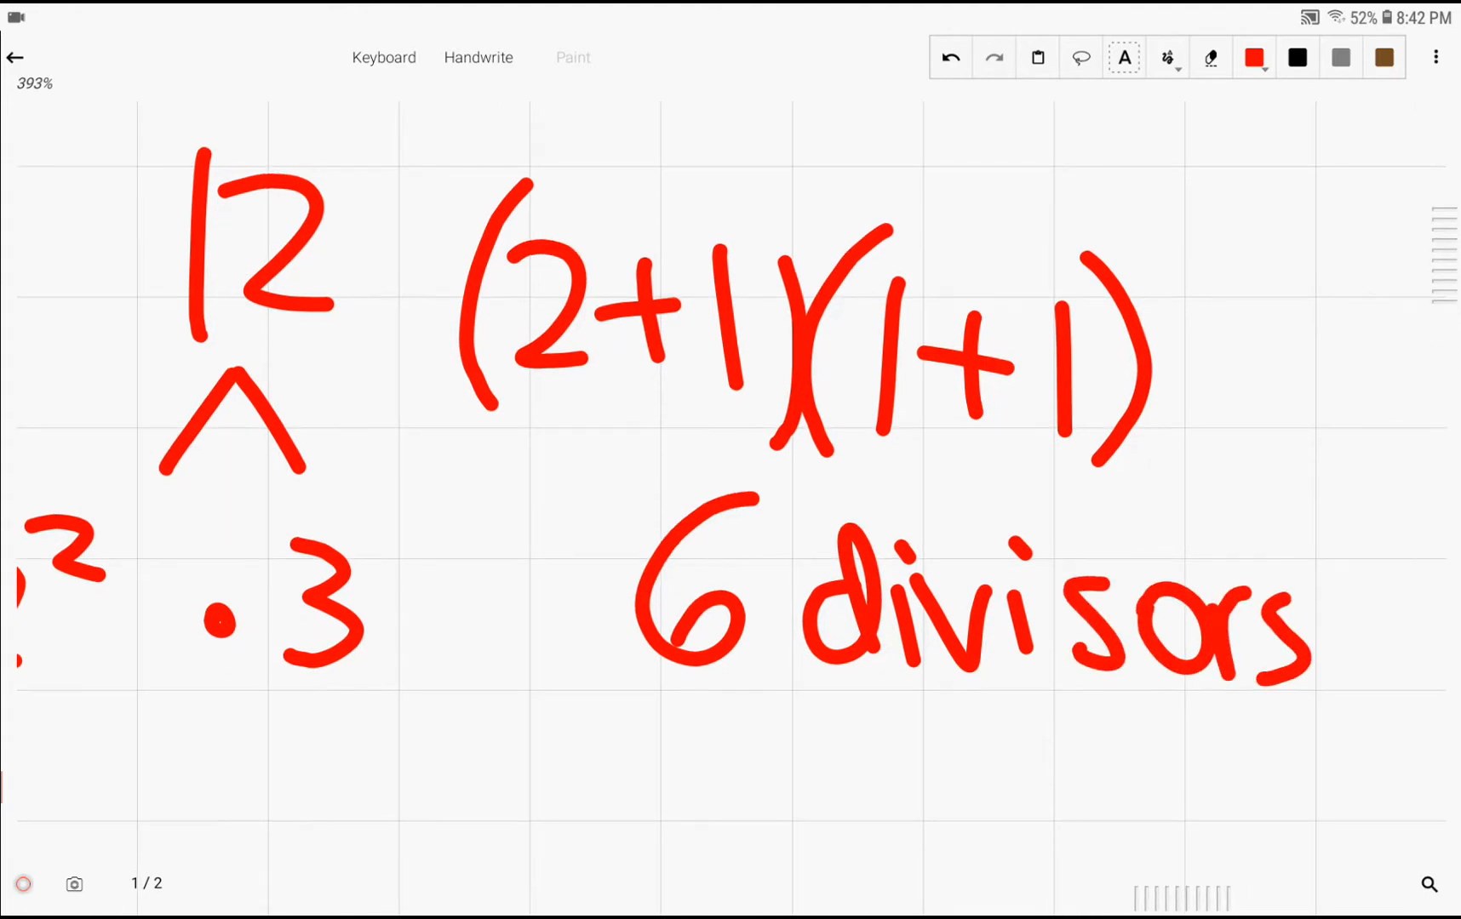
left_click_drag(609, 713, 1318, 735)
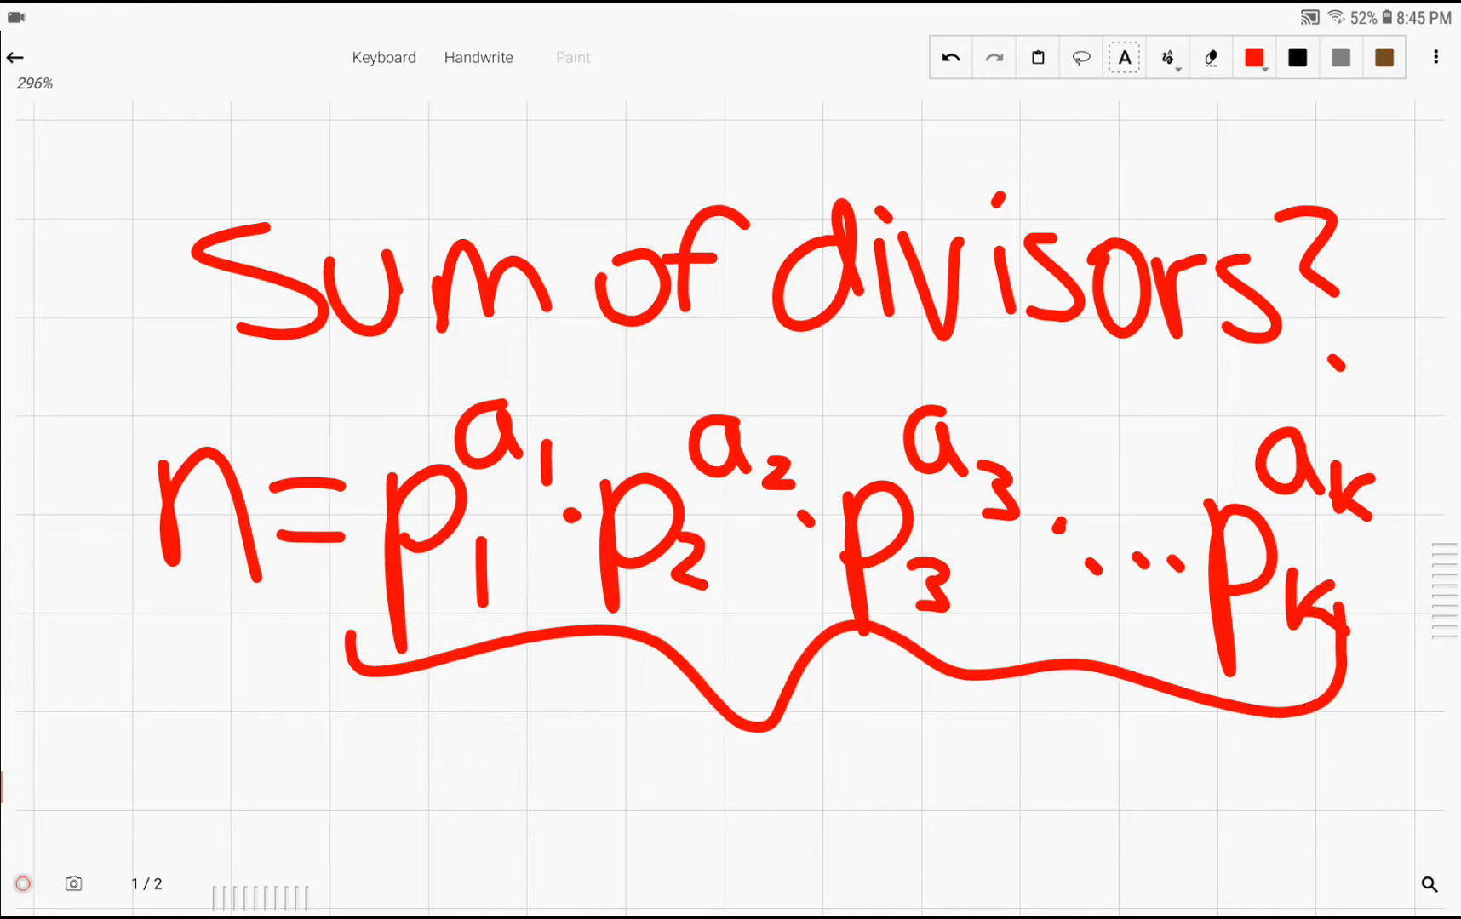
- Scroll below the braced factorization and begin the second line n = p
scroll("down", 3)
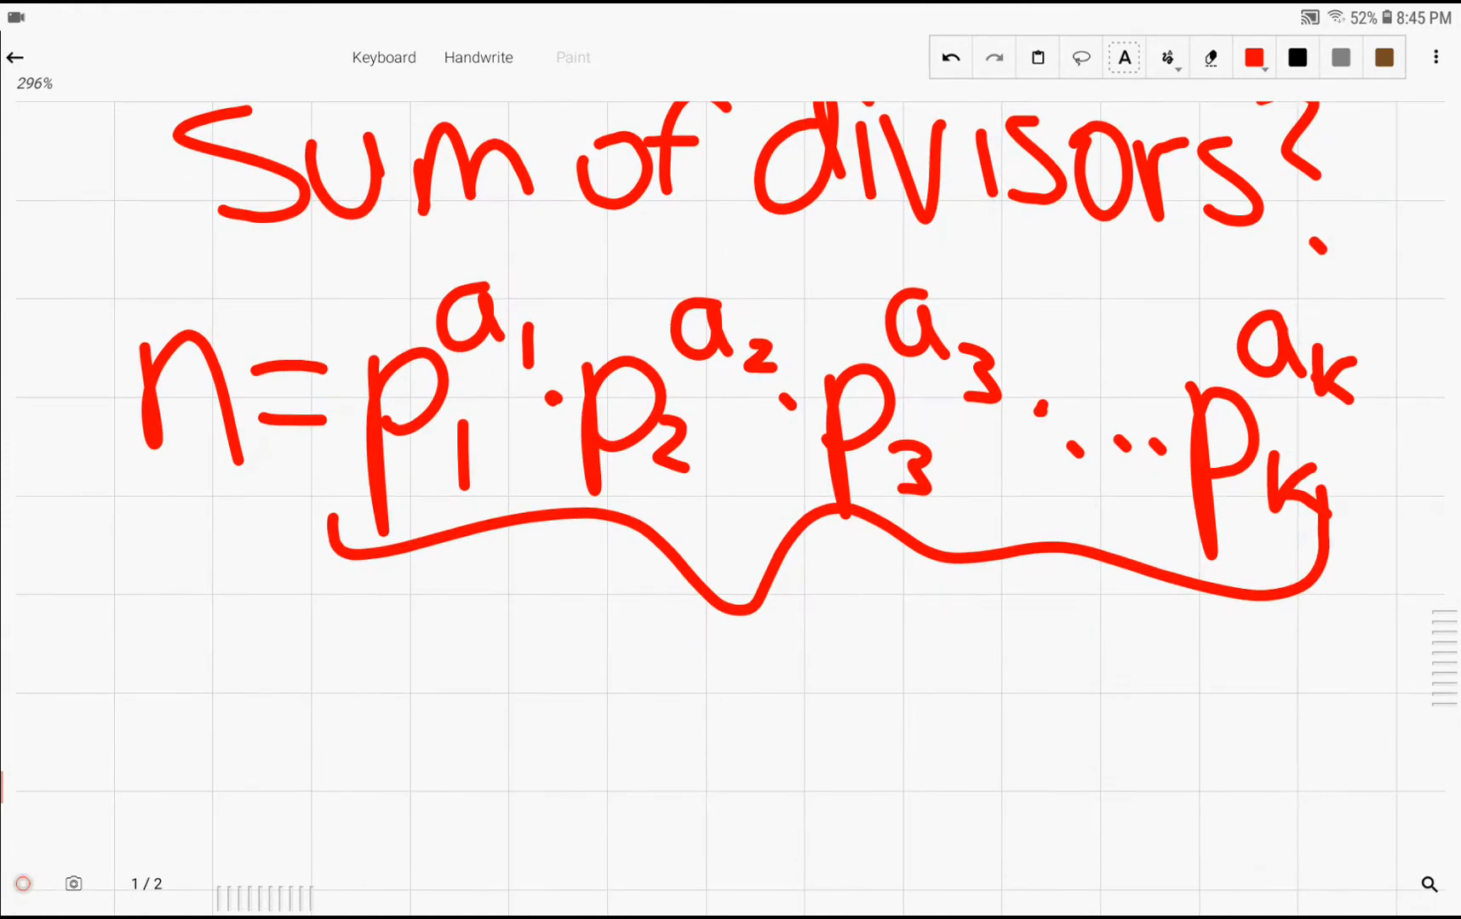
scroll("down", 3)
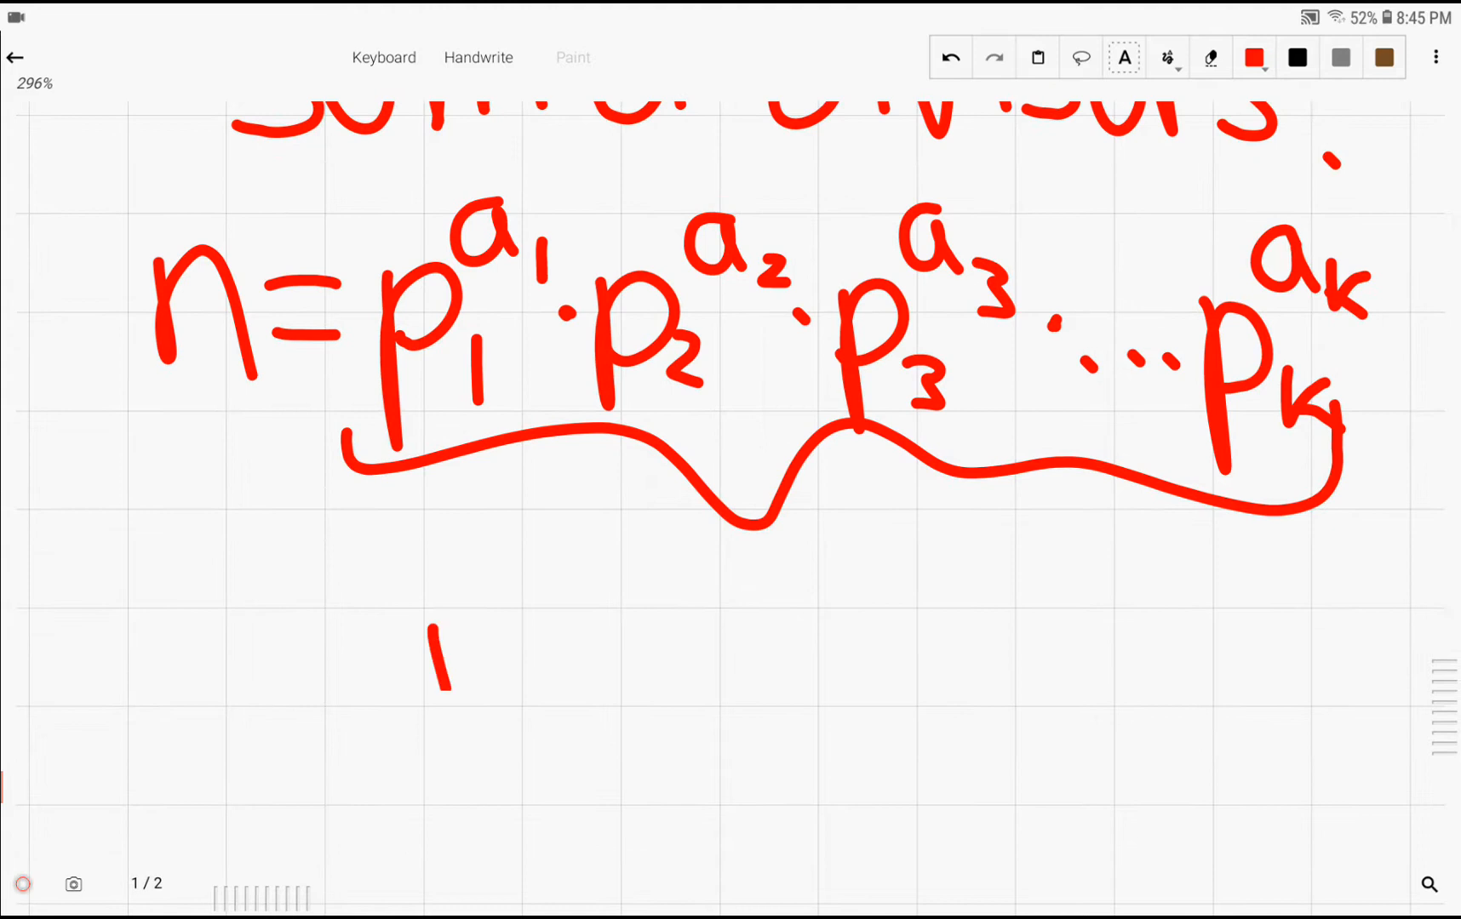
left_click_drag(438, 652, 634, 661)
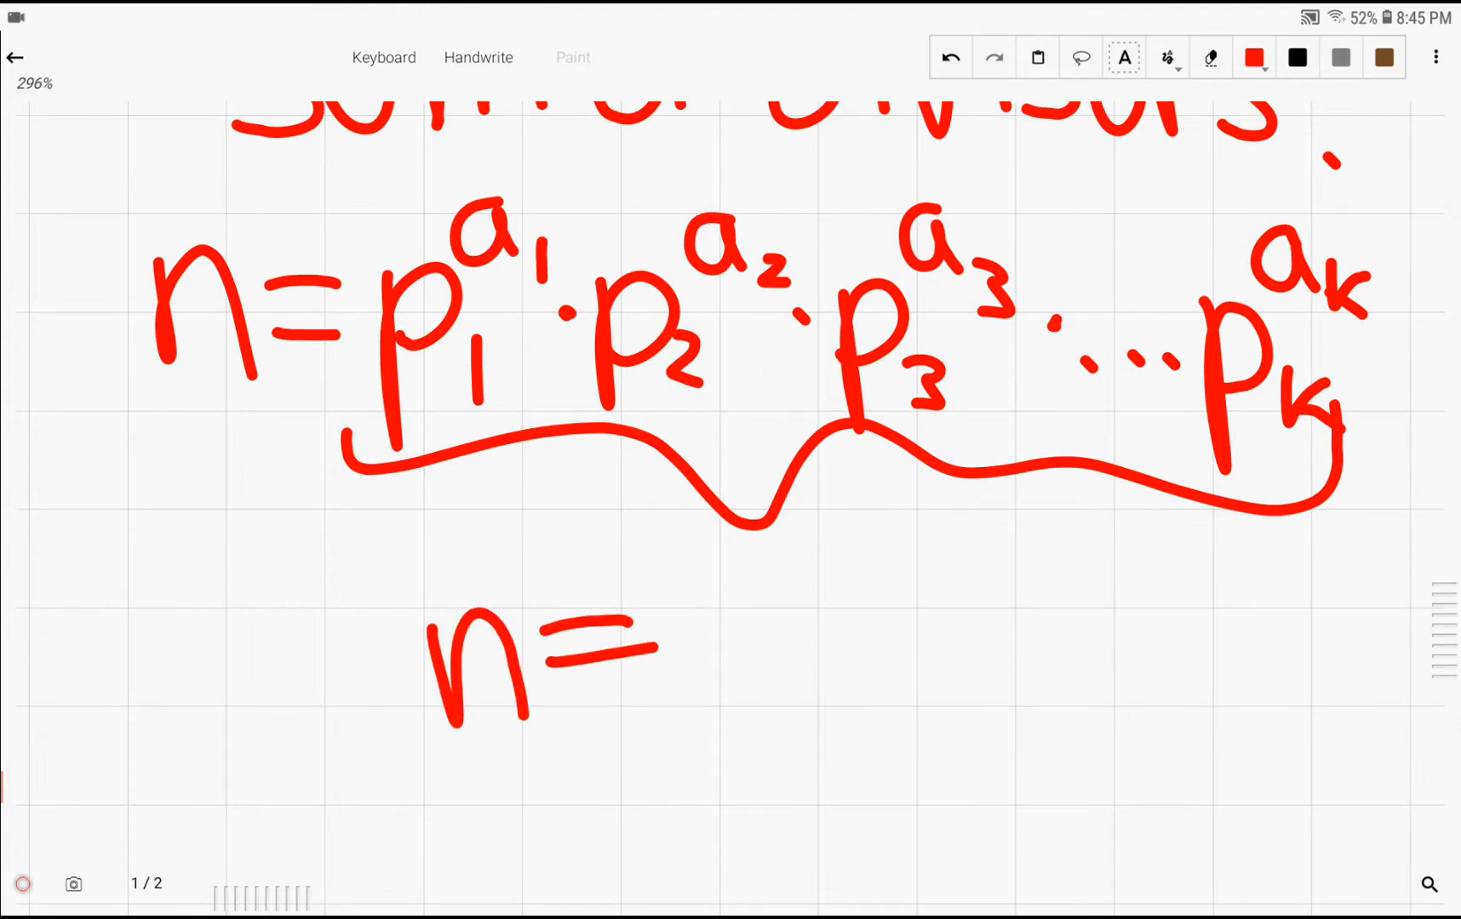
left_click_drag(727, 615, 732, 745)
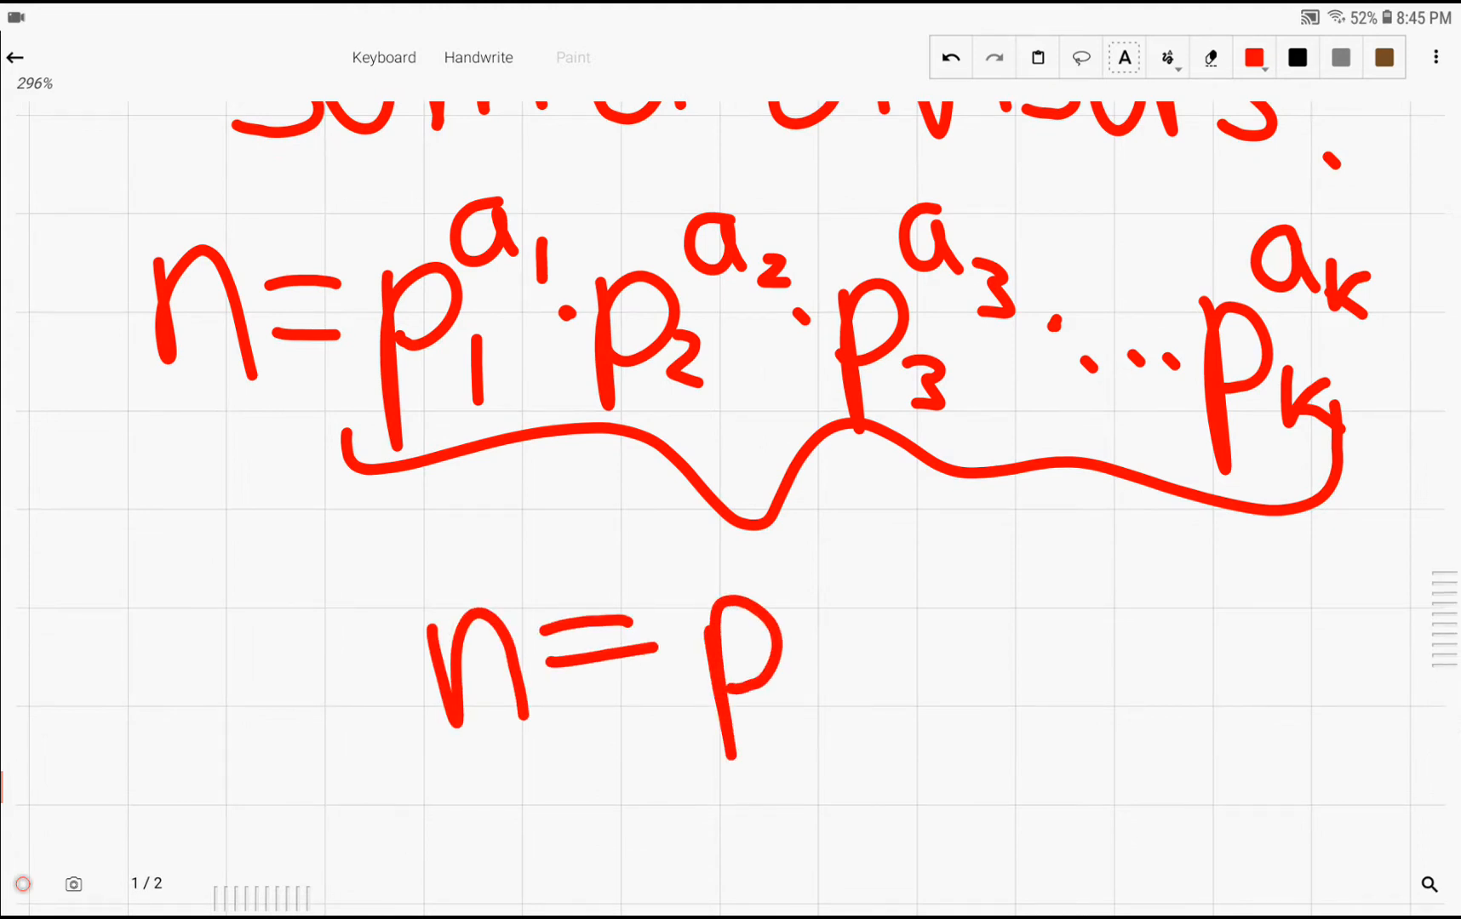
left_click_drag(805, 652, 810, 722)
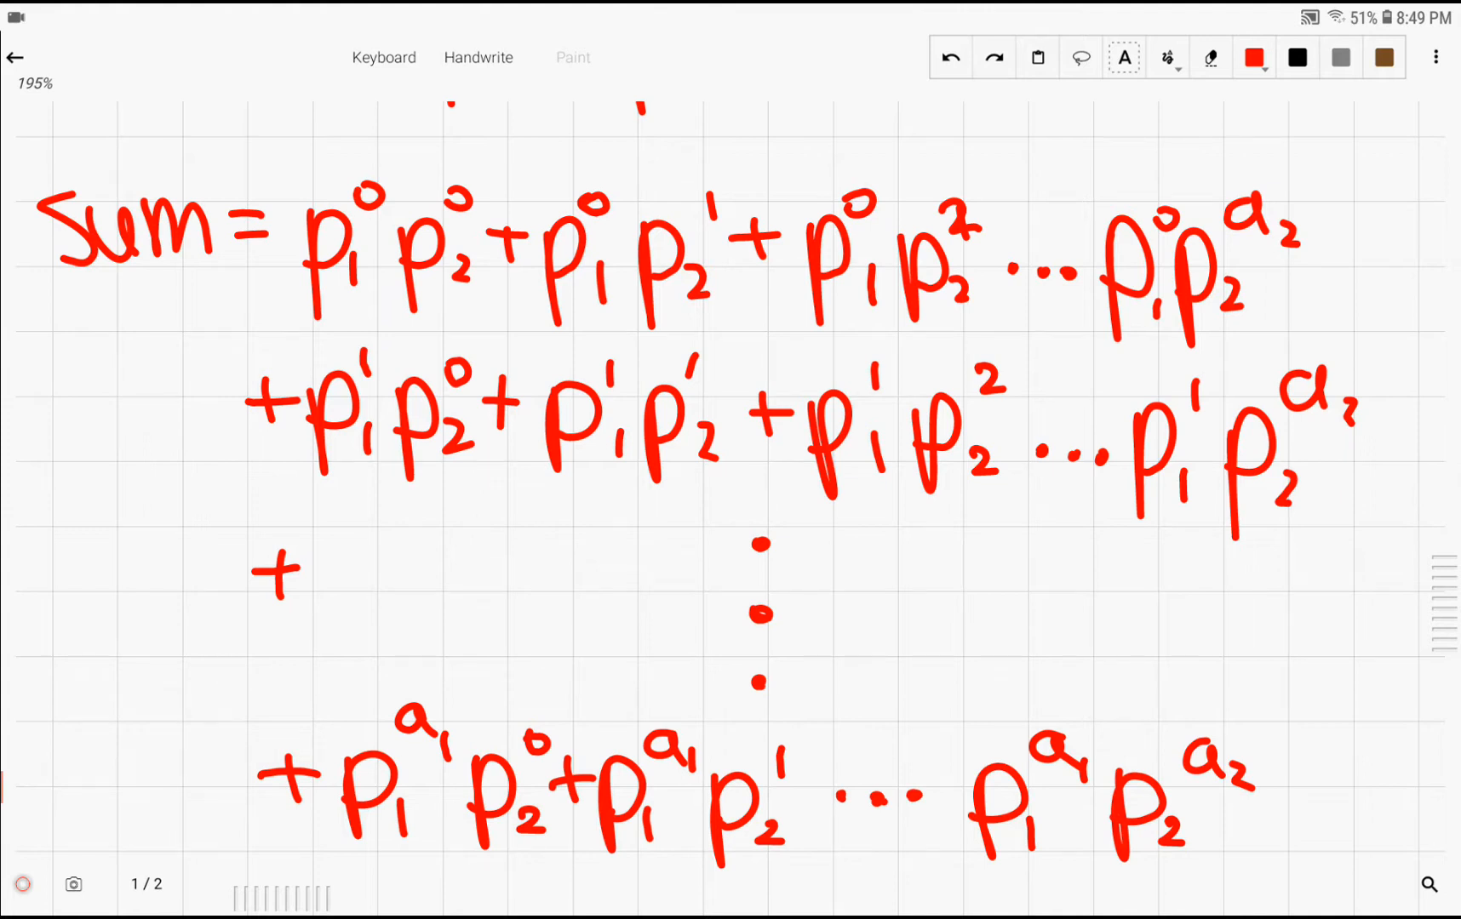
- Sketch arcs linking the p1^i·p2^j rows, then undo the unwanted linking strokes
left_click_drag(438, 289, 866, 344)
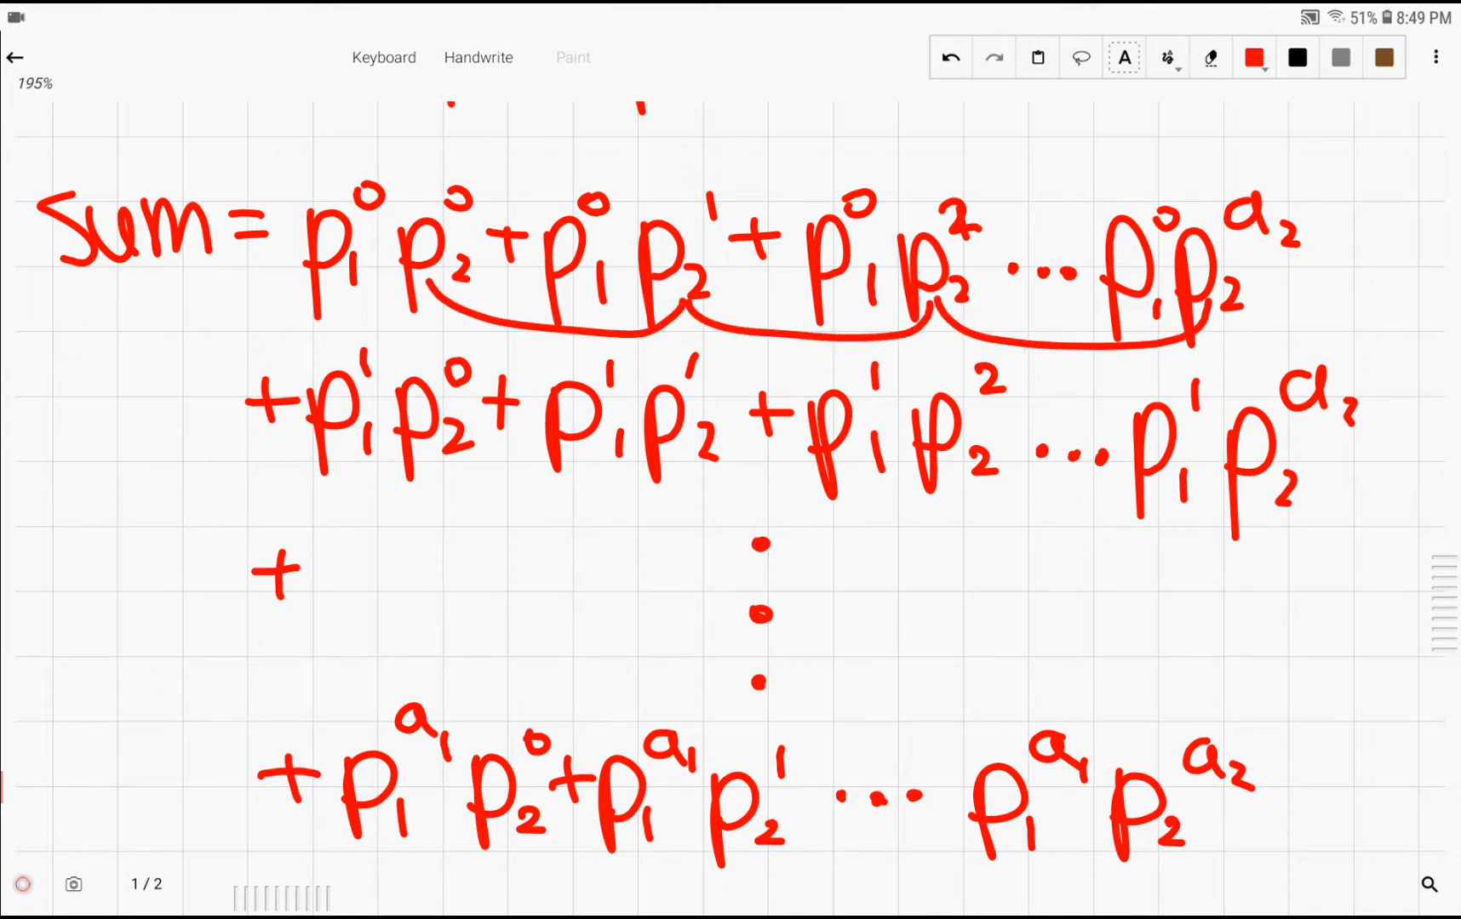
left_click(950, 56)
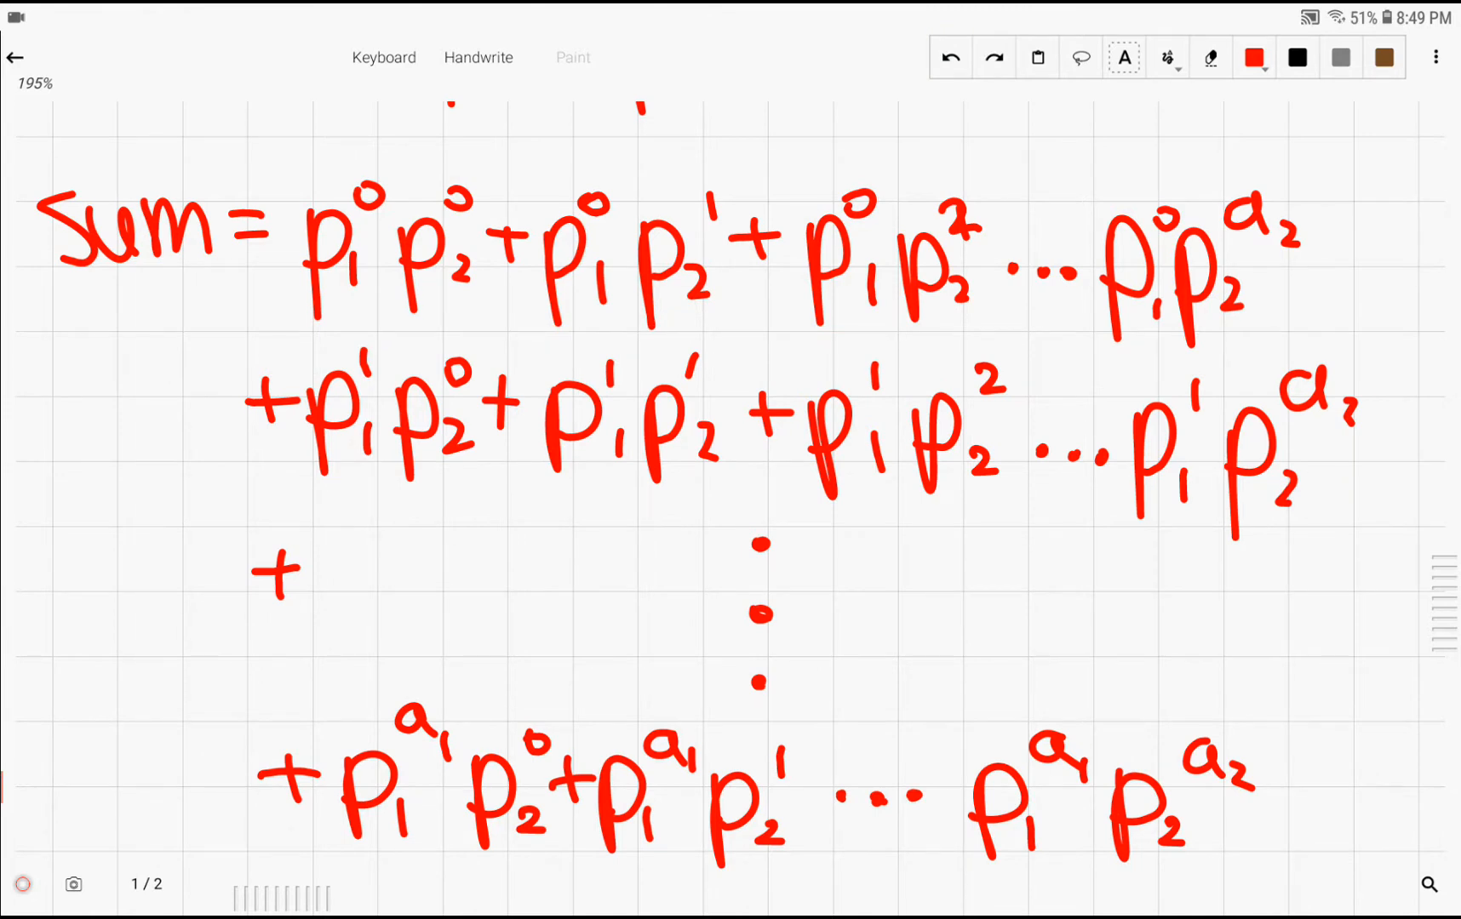
left_click_drag(252, 271, 252, 671)
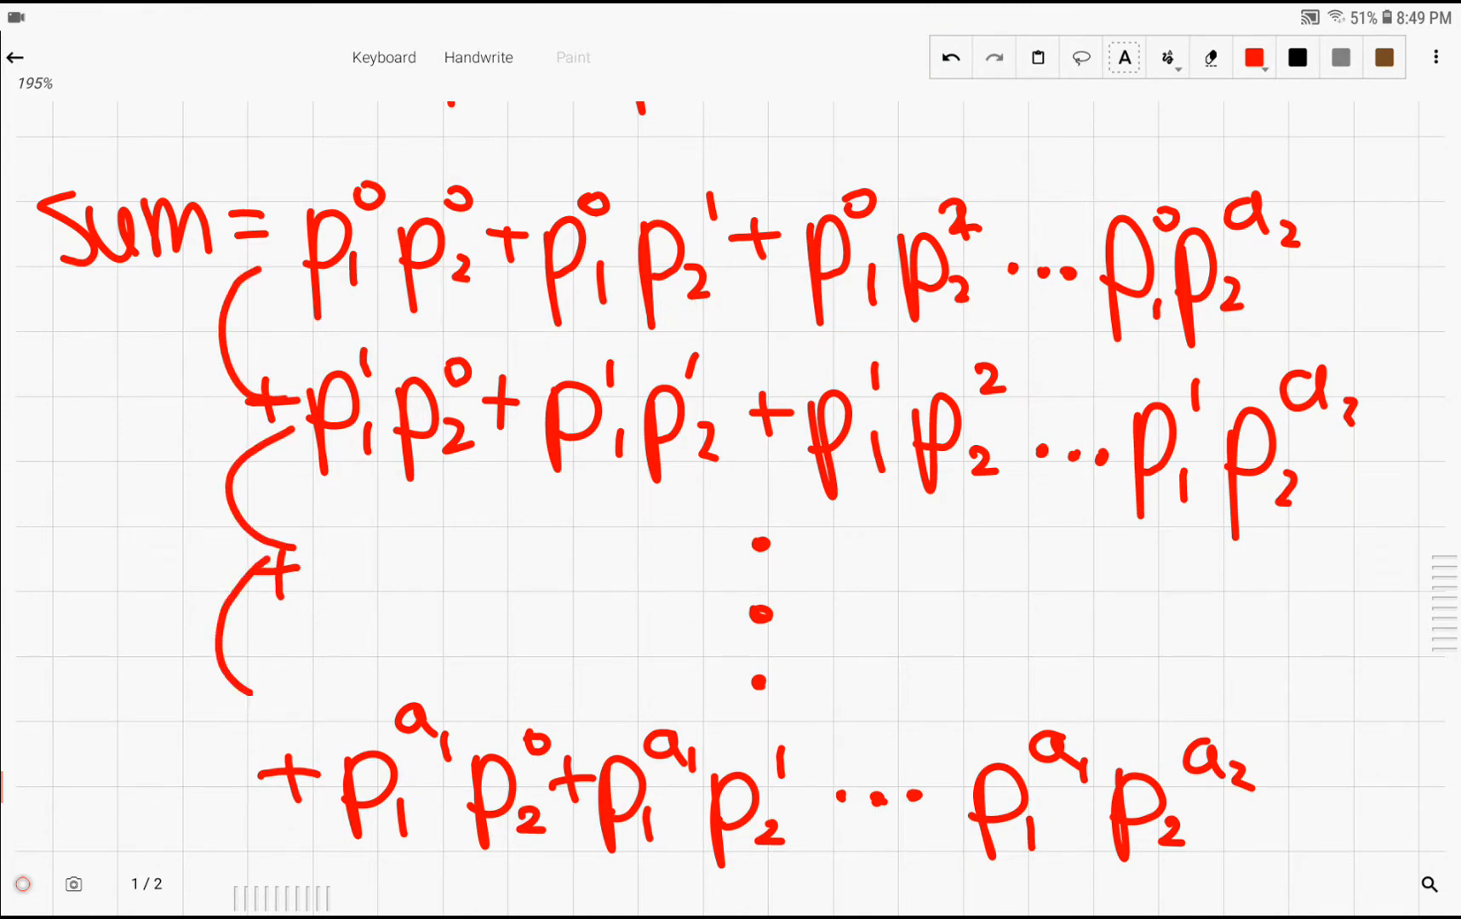
left_click(950, 56)
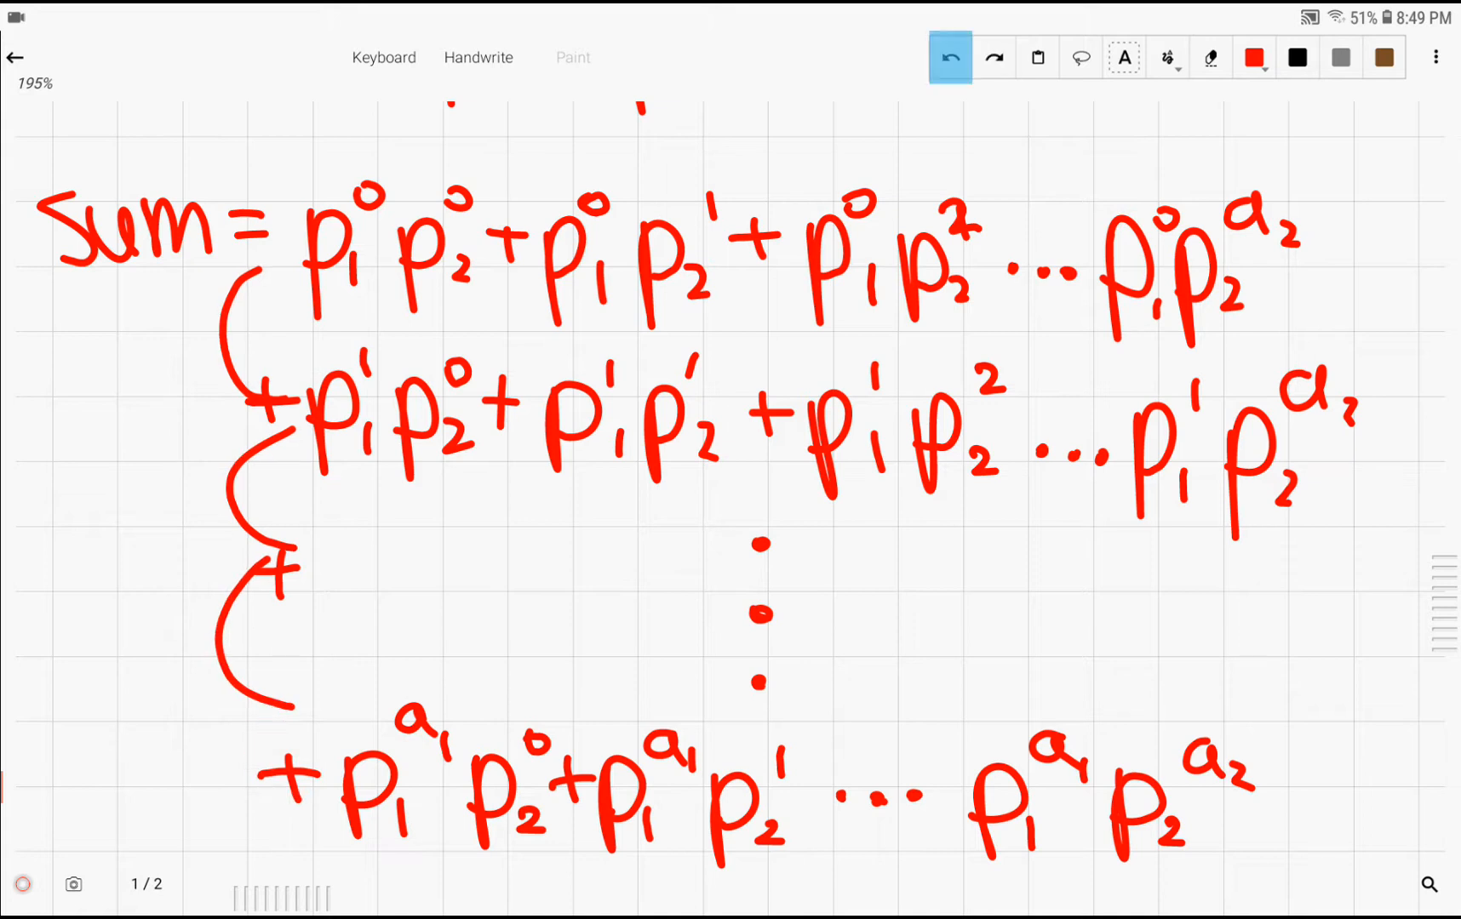
left_click(950, 57)
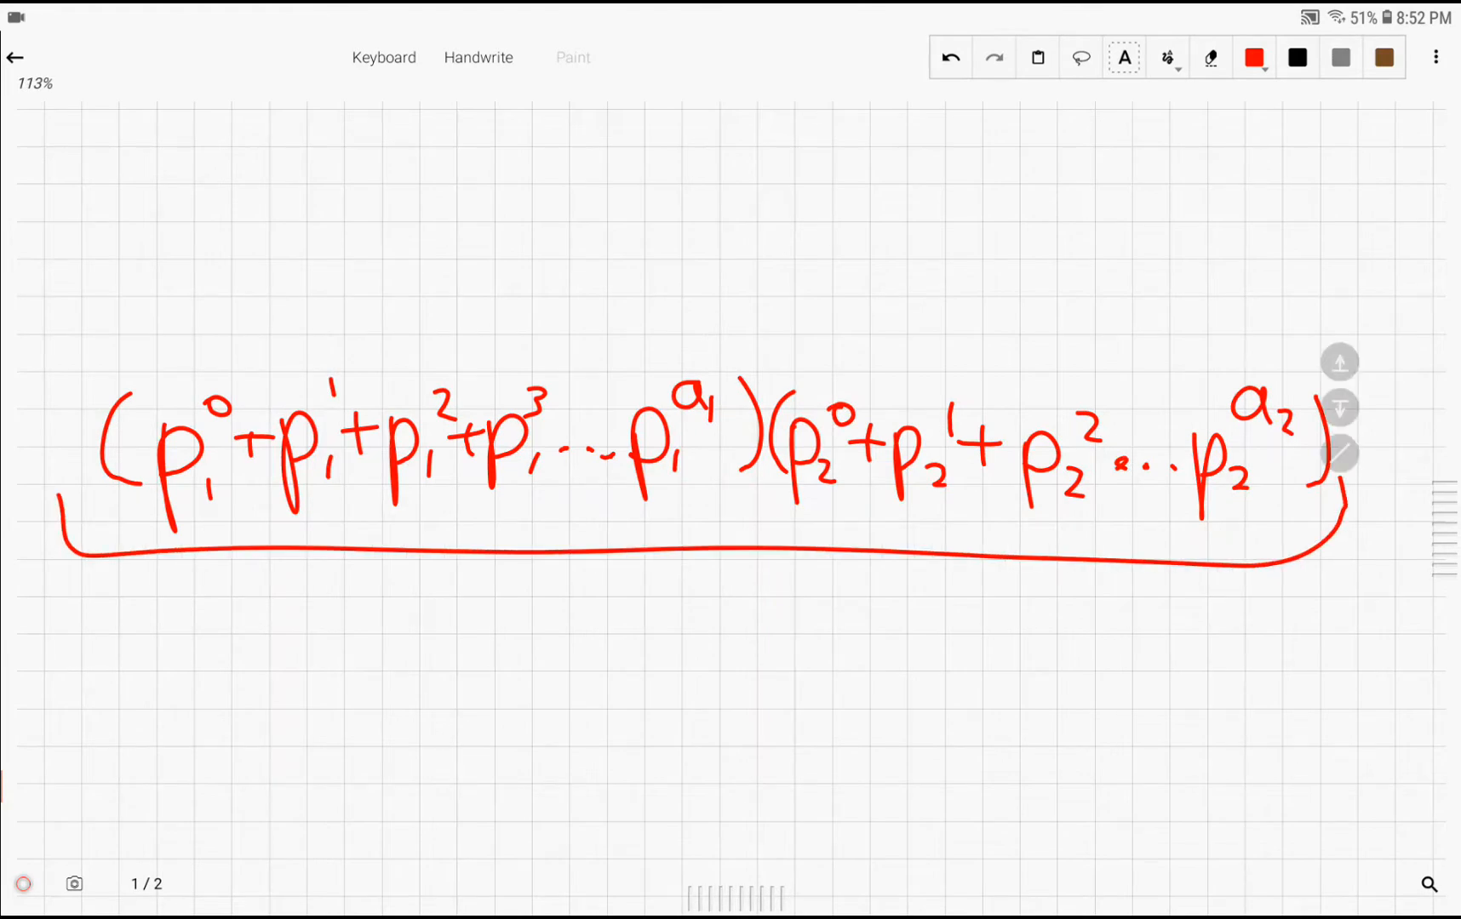
- Draw a line down from the braced first factor toward the geometric sum p⁰ + p¹ + p² … pᵏ
left_click_drag(648, 560, 651, 670)
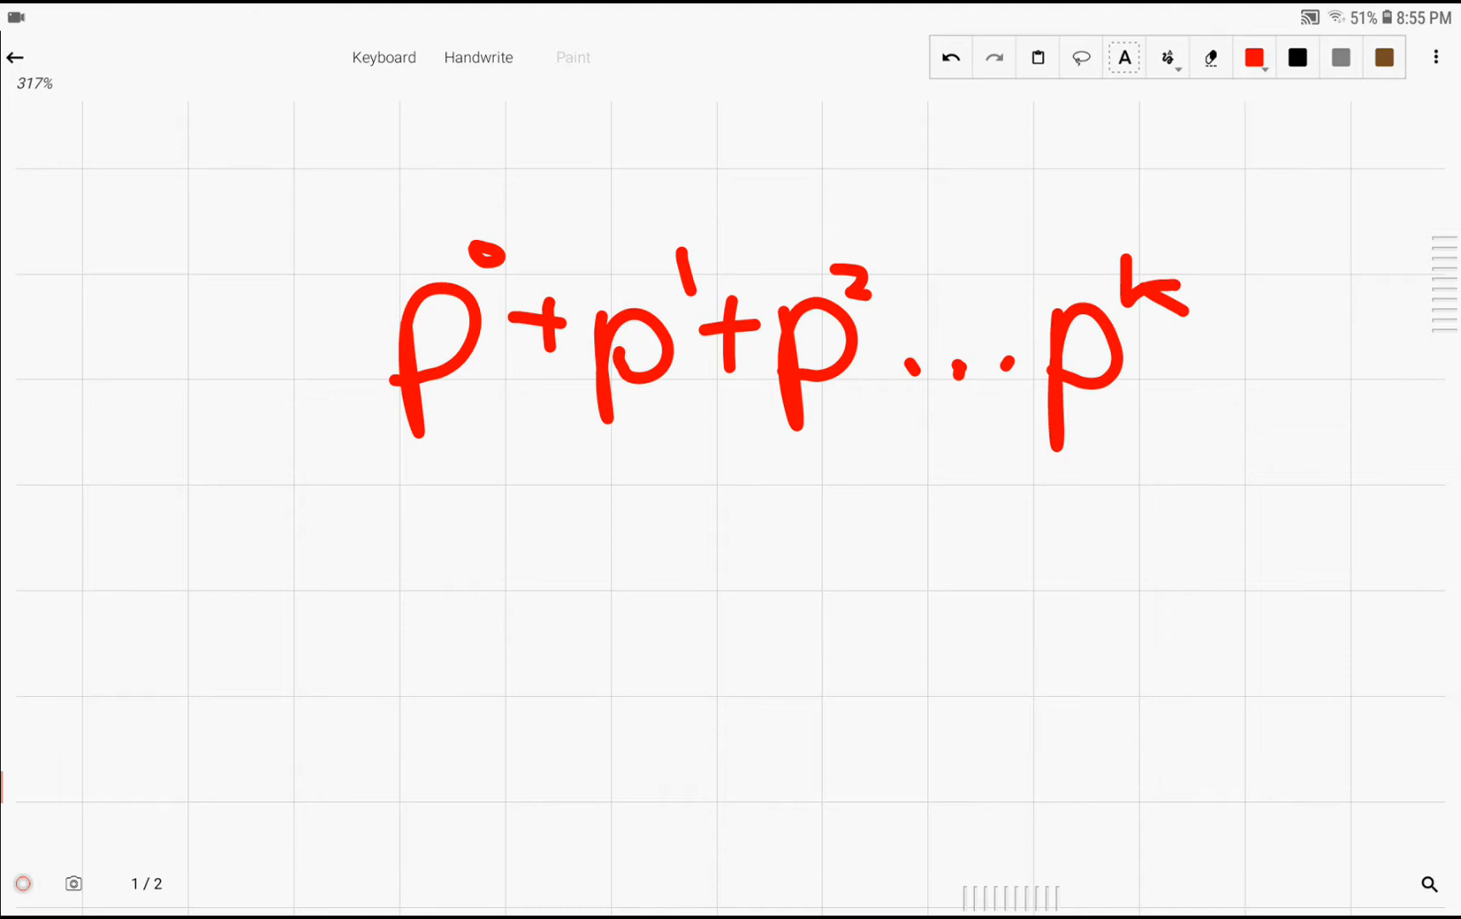
- Label the sum S = and write p·S = p¹ + p² + p³ … p^(k+1) beneath it
left_click_drag(139, 279, 335, 411)
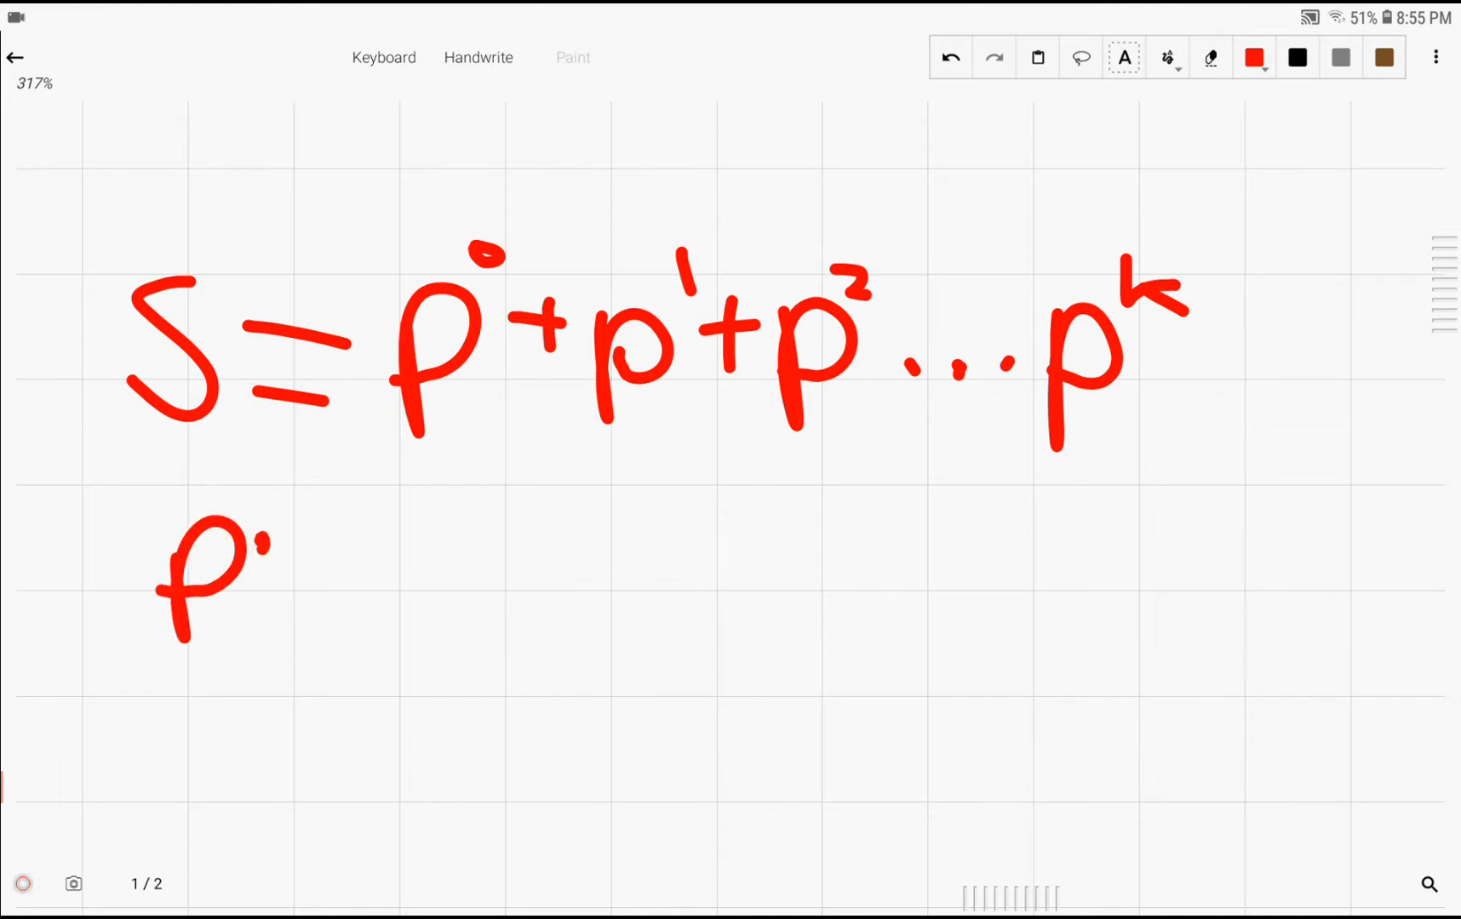
left_click_drag(289, 521, 429, 578)
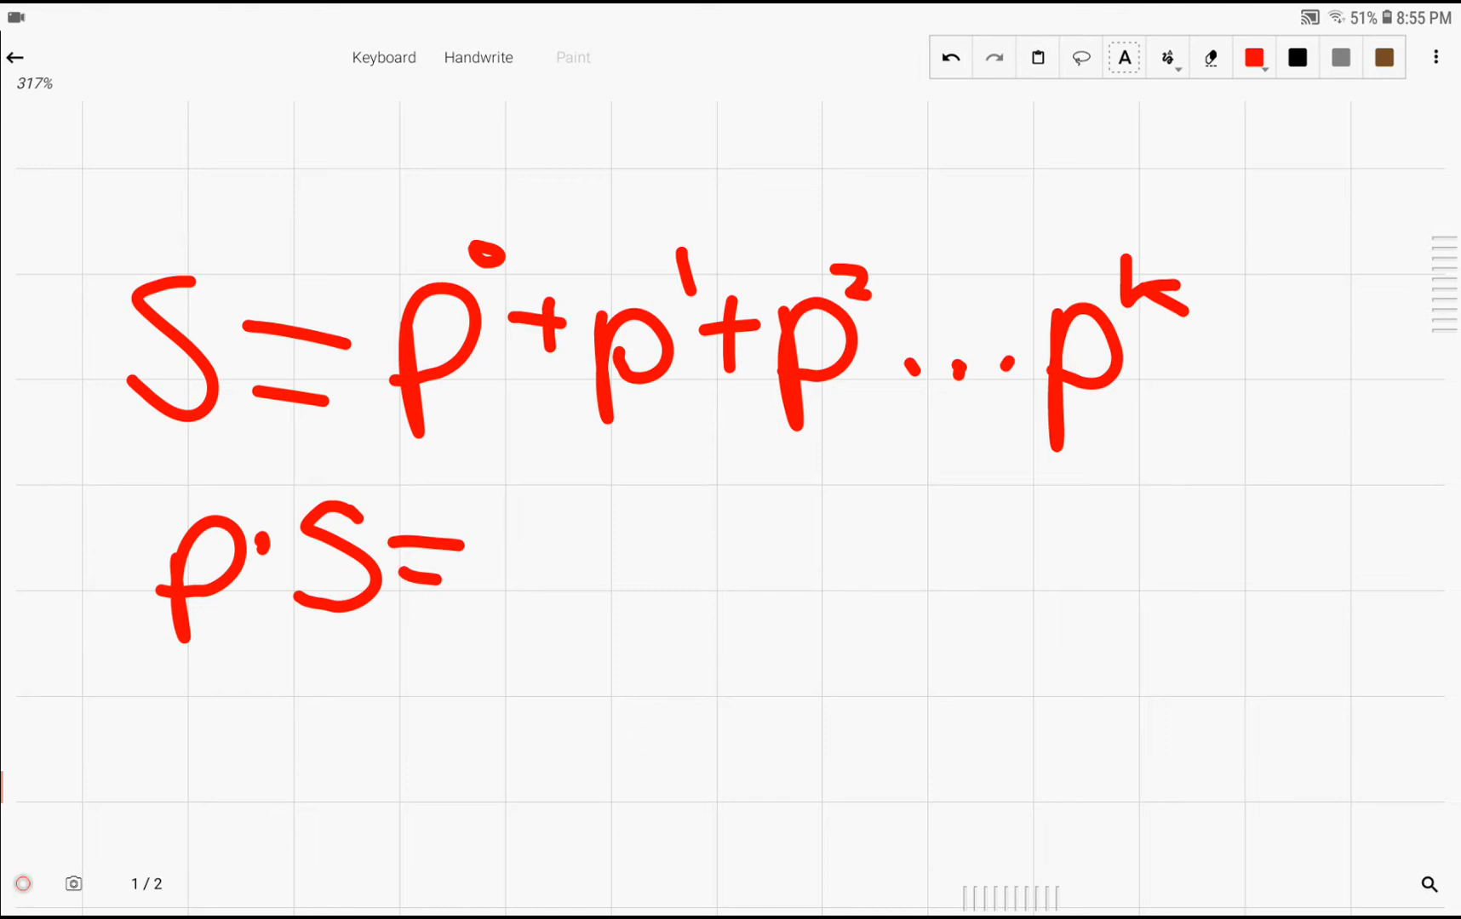
left_click_drag(503, 550, 671, 564)
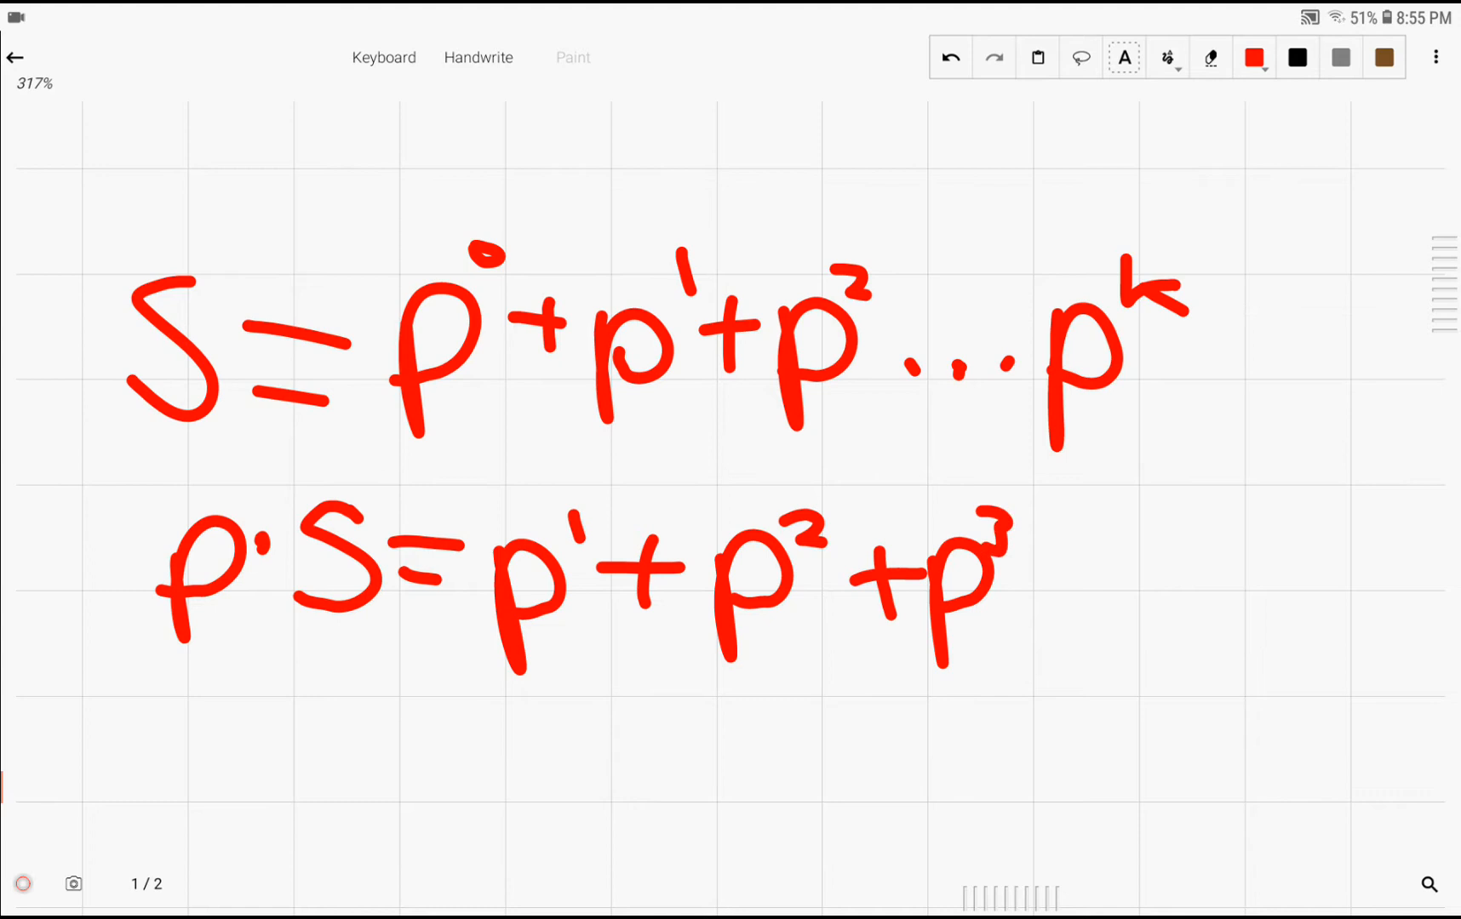
left_click_drag(1057, 596, 1156, 601)
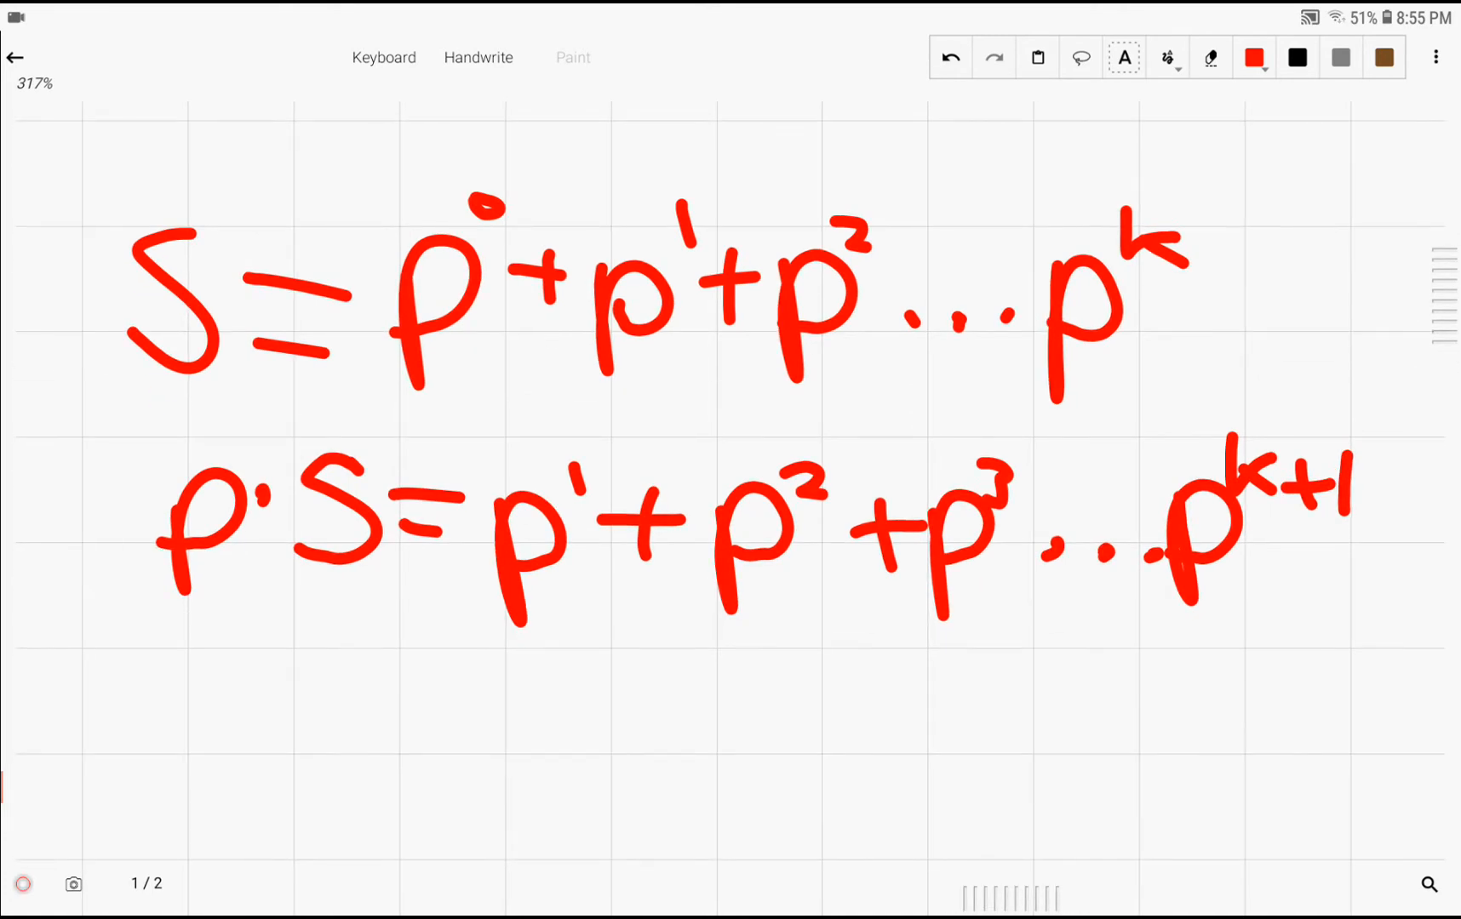
- Mark an arrow up at p² and rule a line to begin the third row
left_click(640, 735)
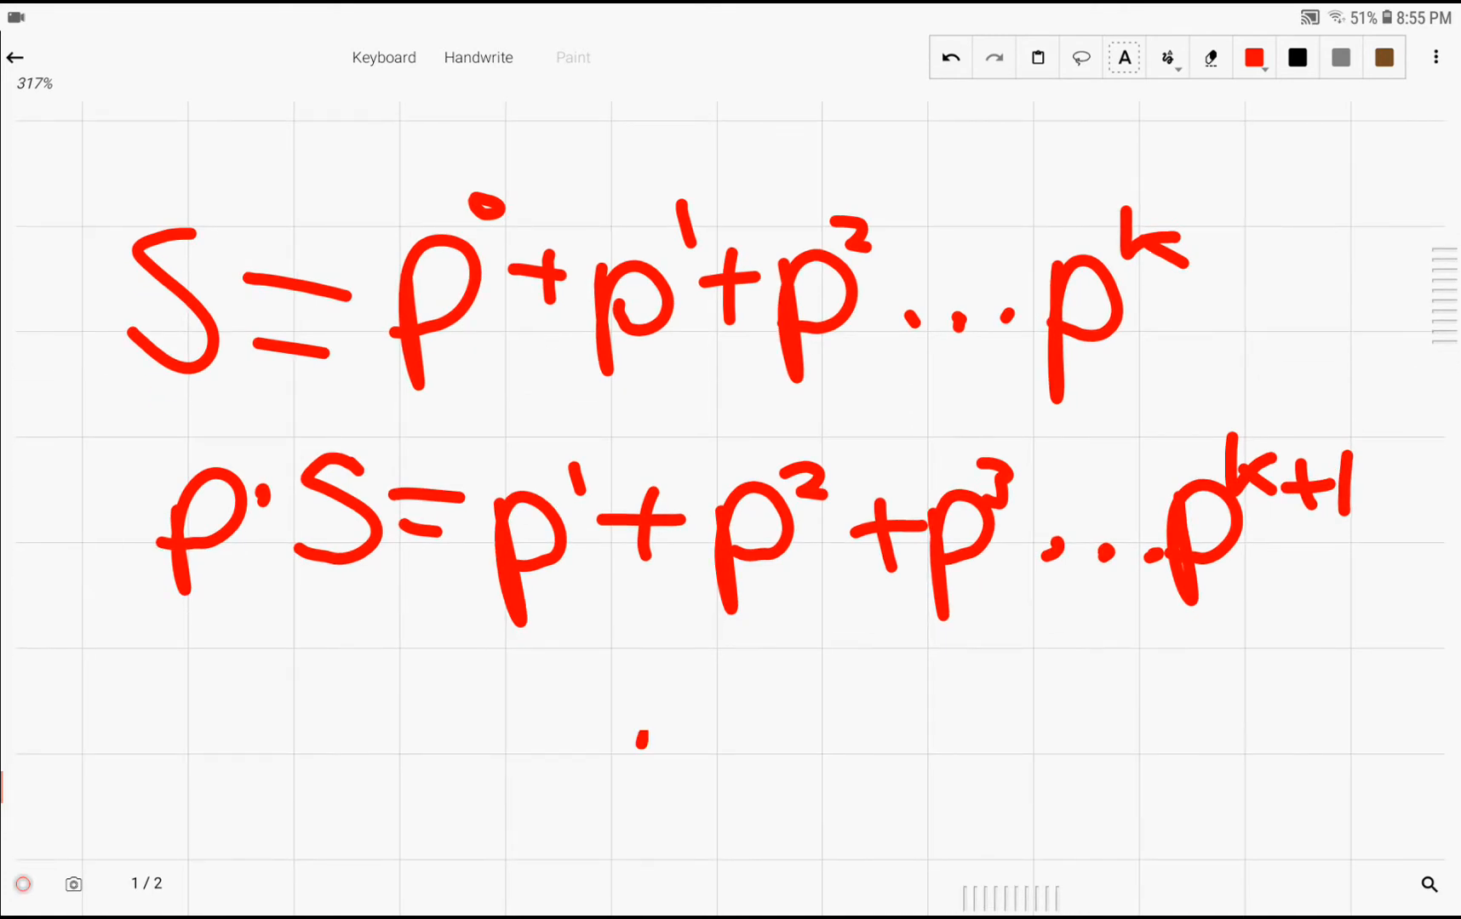
left_click_drag(639, 736, 689, 634)
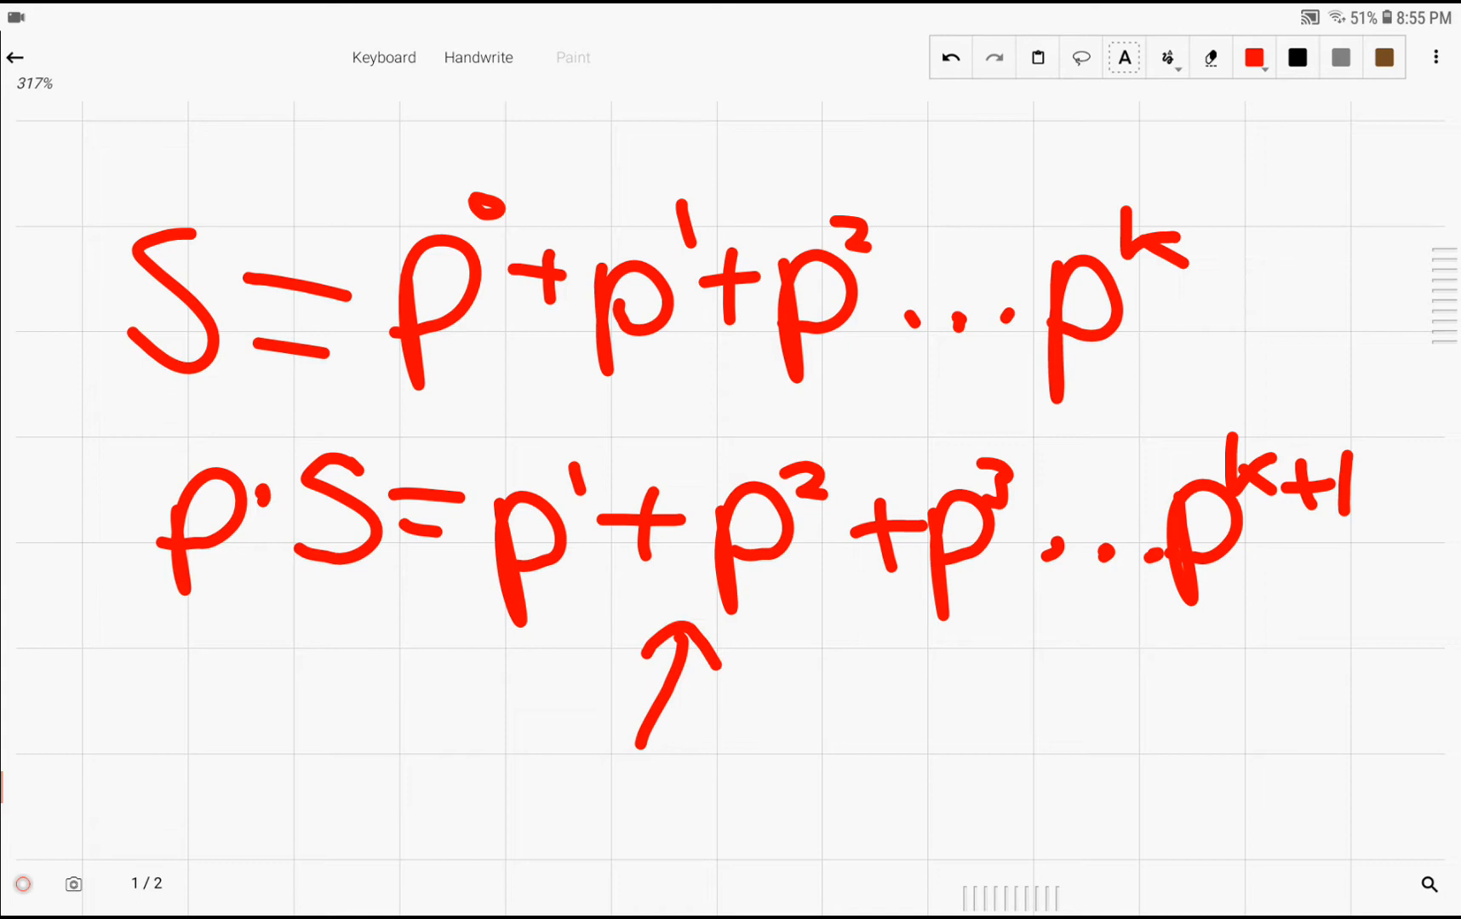
left_click_drag(93, 140, 131, 214)
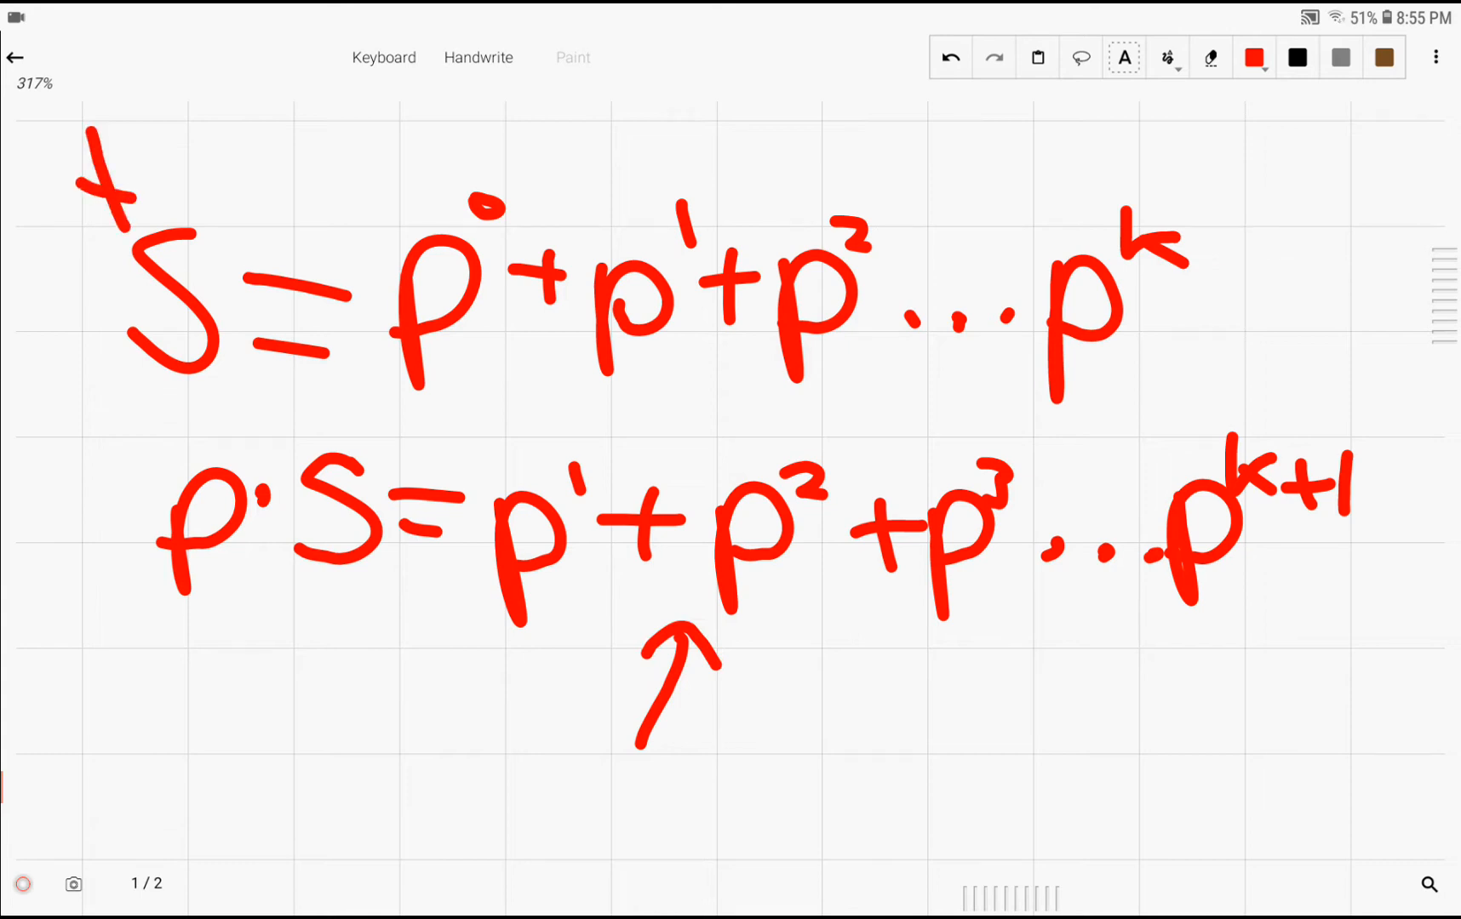
left_click_drag(457, 644, 1295, 661)
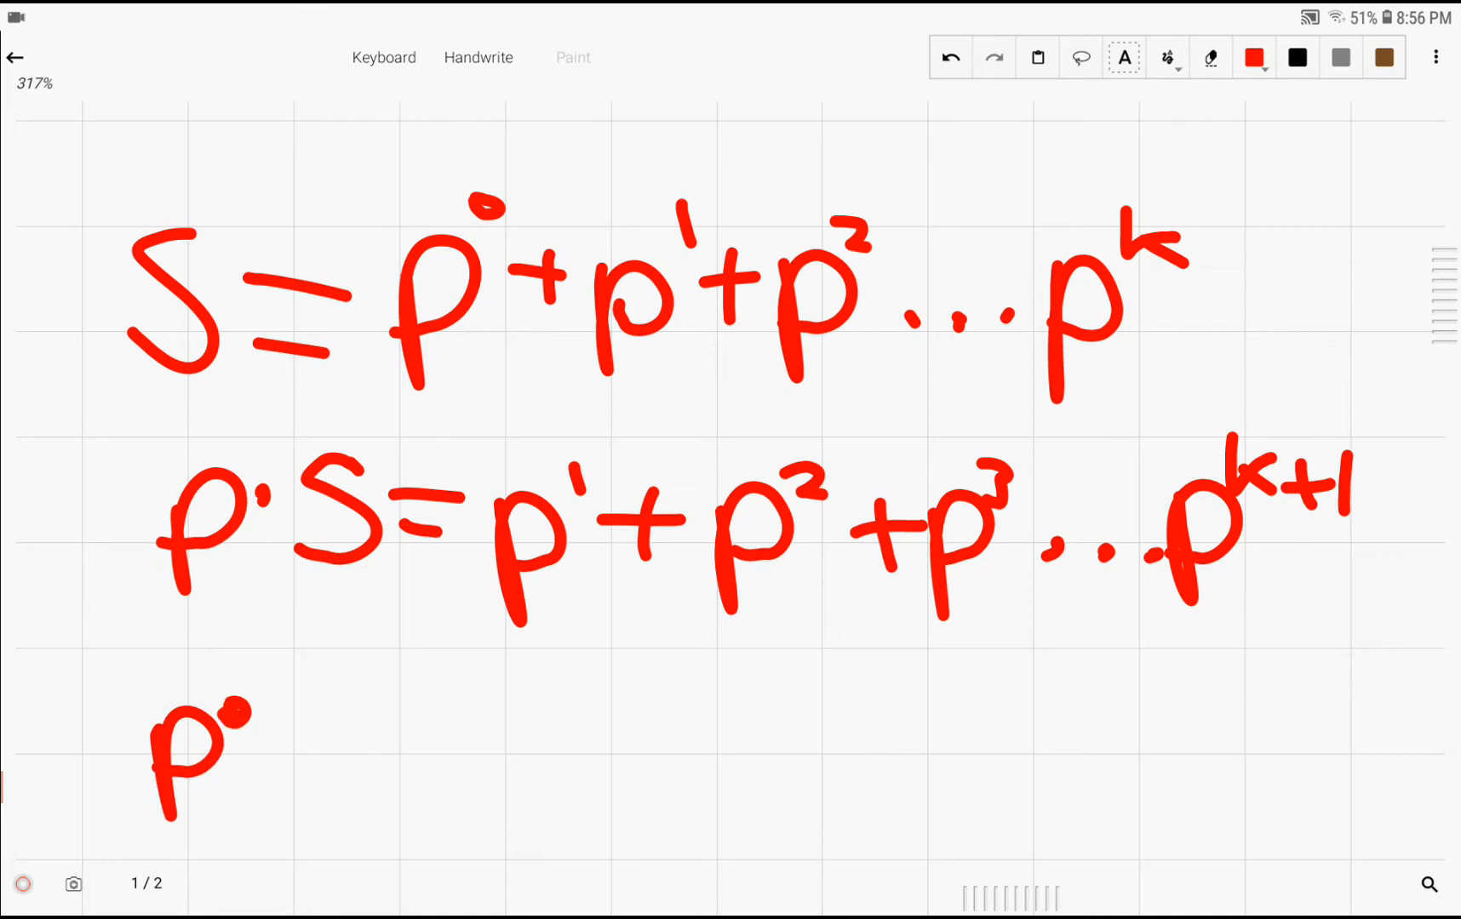
- Write the third line p·S = S − p⁰ + p^(k+1), then scroll down
left_click_drag(289, 709, 457, 746)
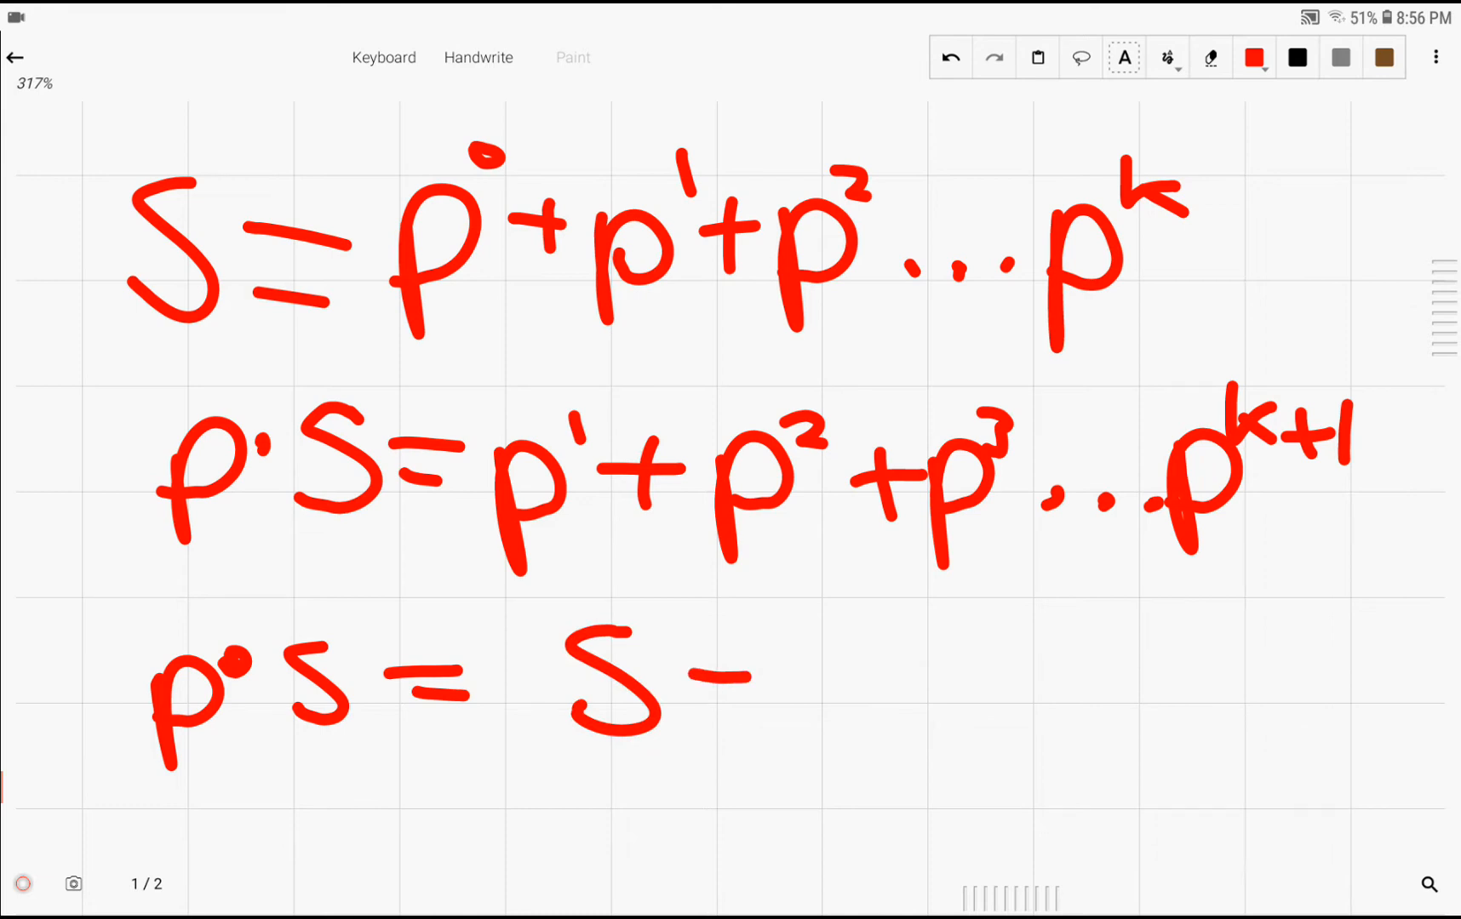
left_click_drag(787, 709, 848, 644)
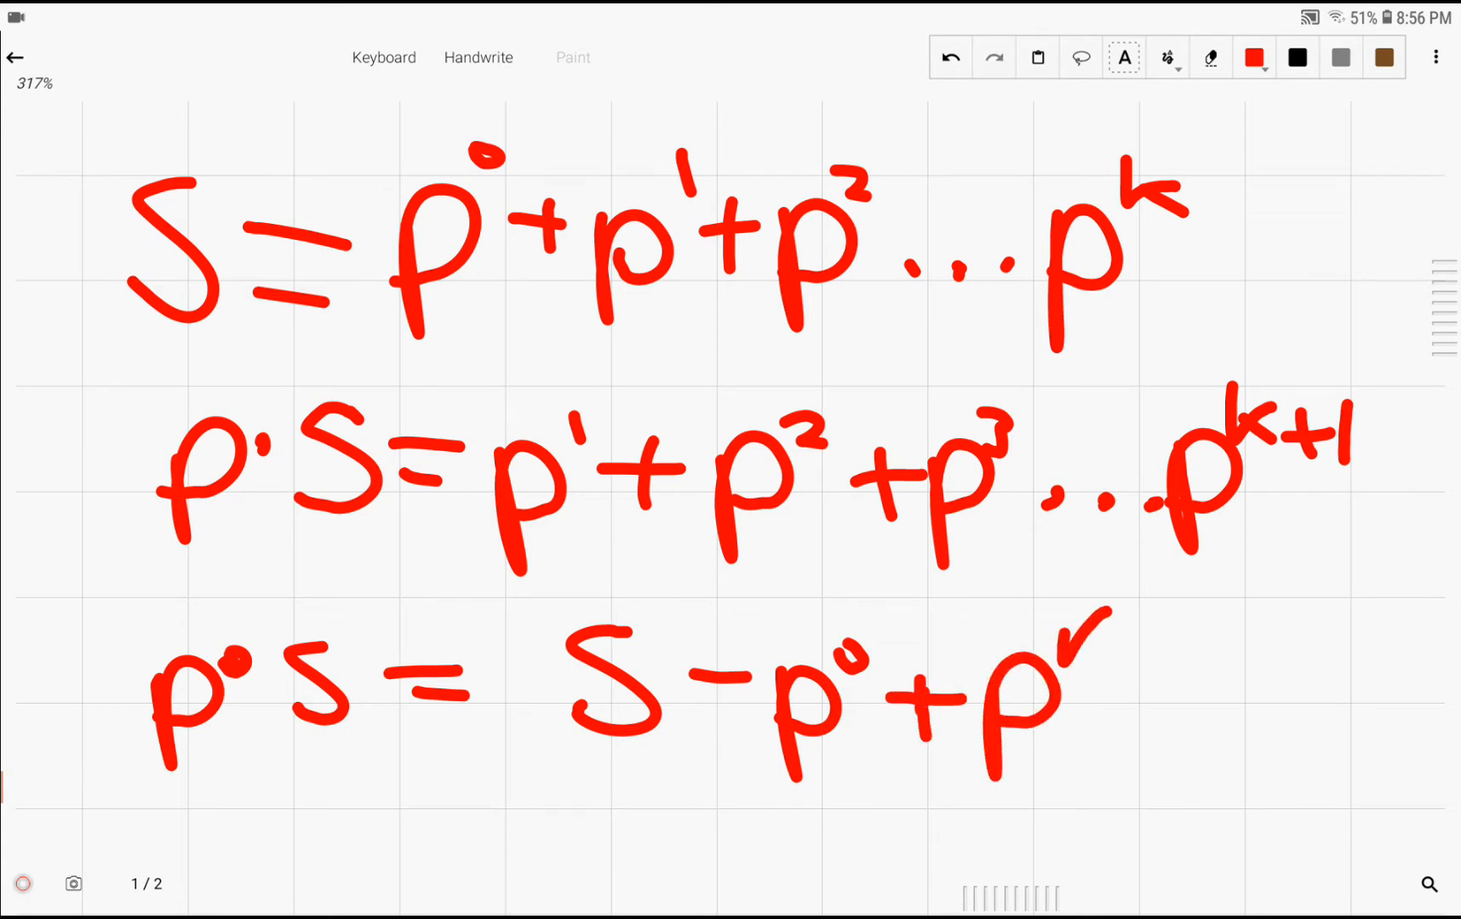
type("k+1")
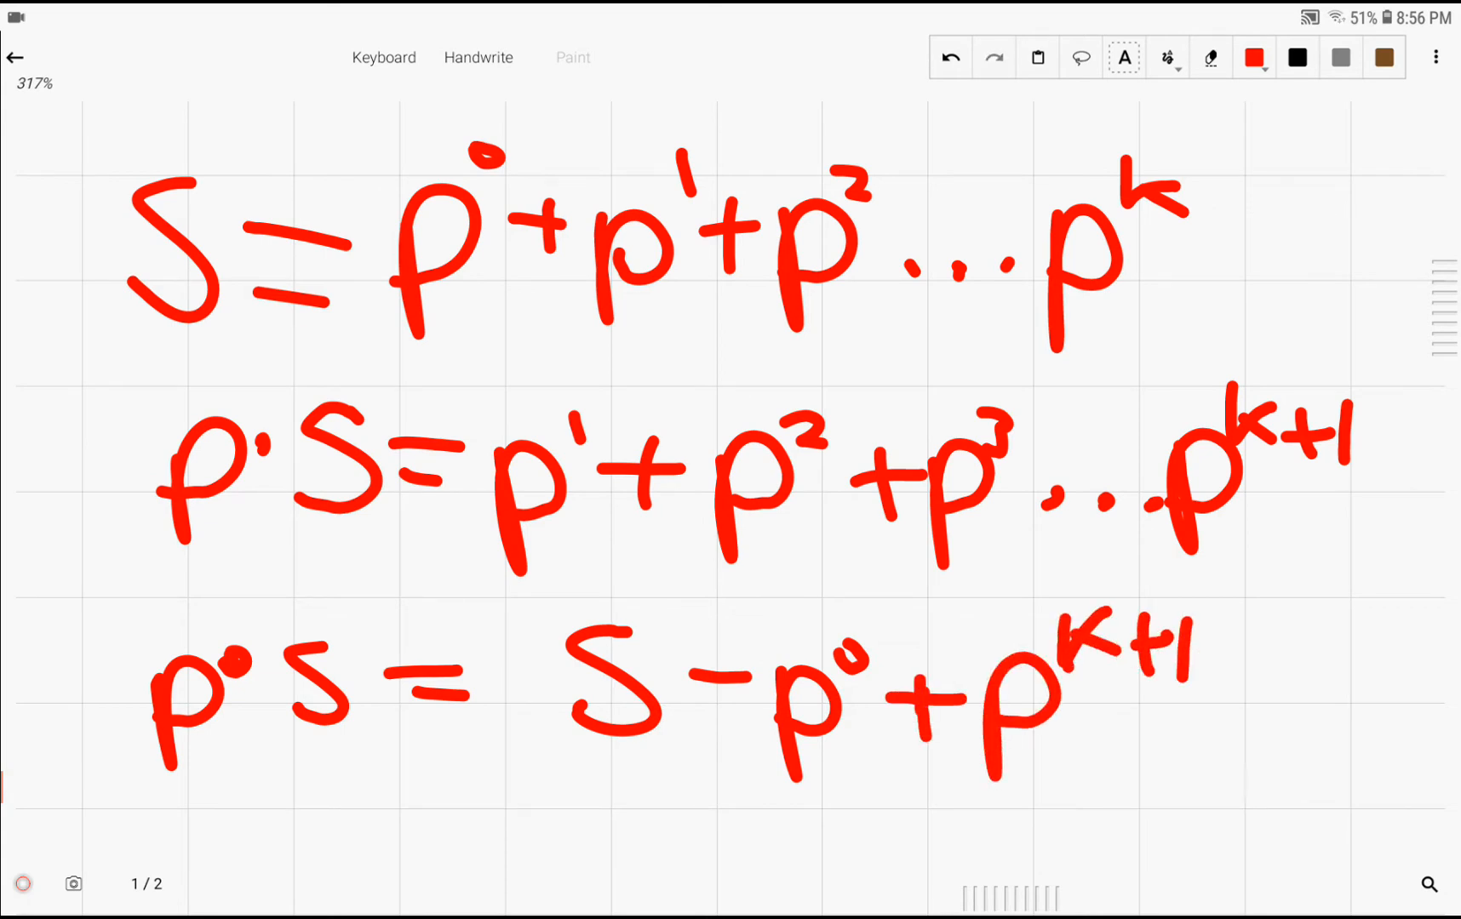
scroll("down", 3)
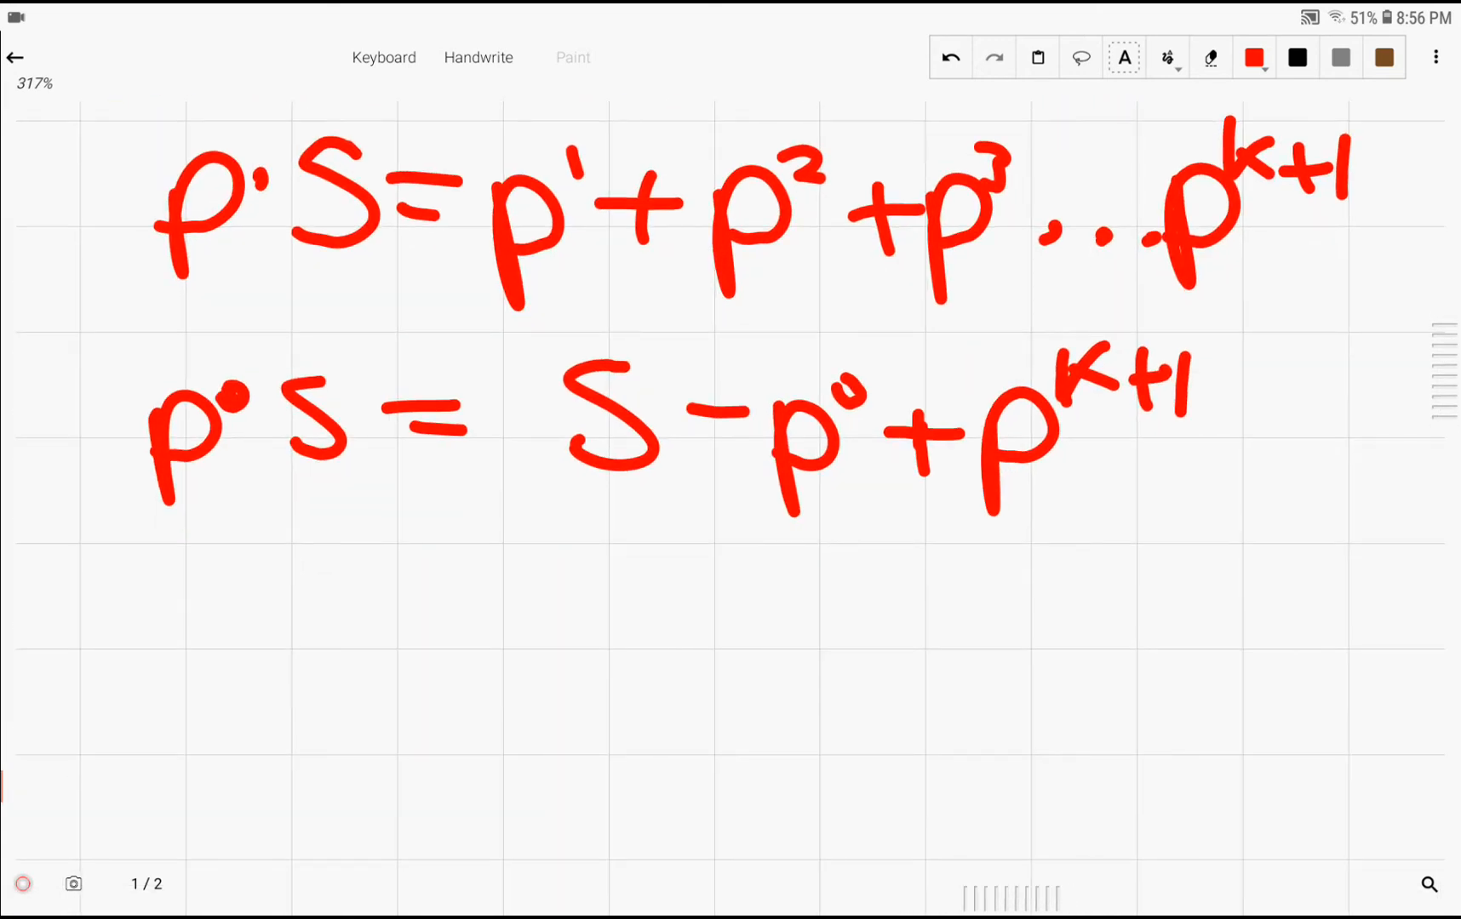
scroll("down", 3)
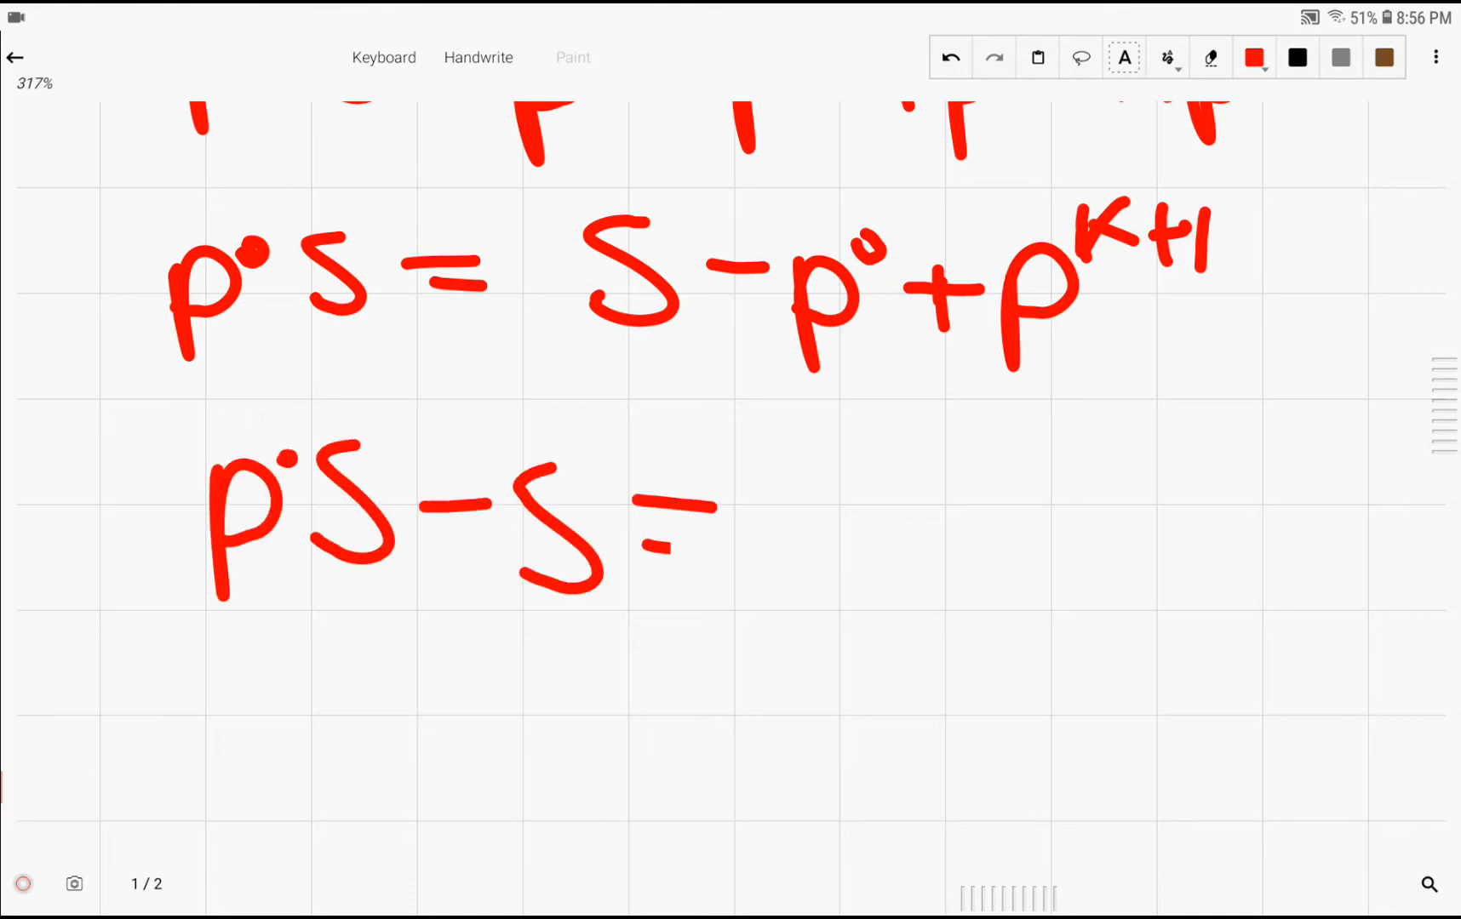
- Derive p·S − S = −1 + p^(k+1) and then S(p−1) = p^(k+1) − 1 below it
left_click_drag(802, 526, 923, 644)
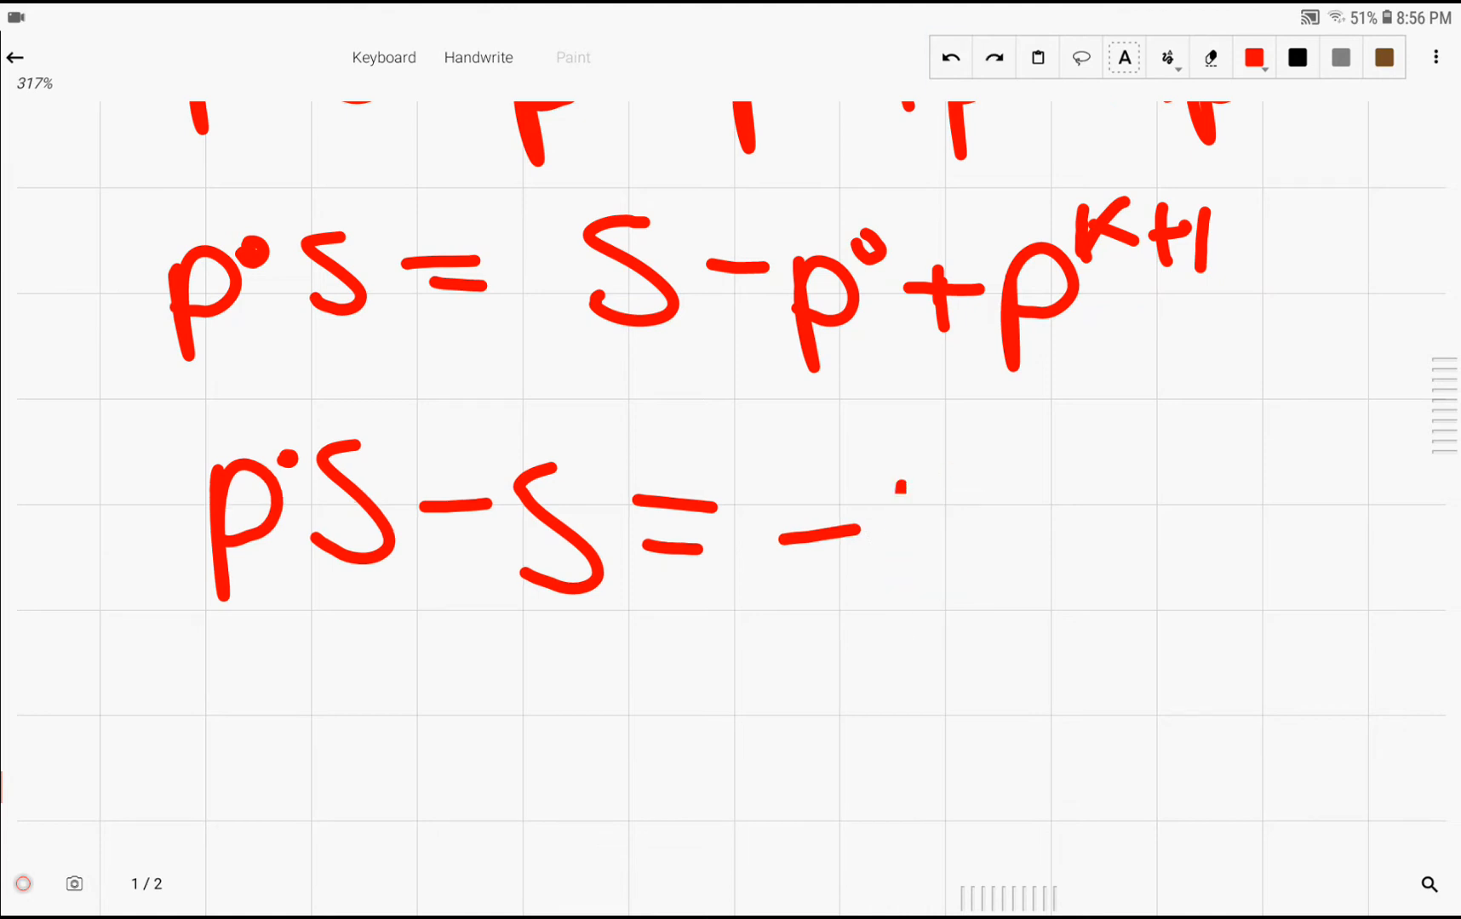
left_click_drag(895, 483, 896, 601)
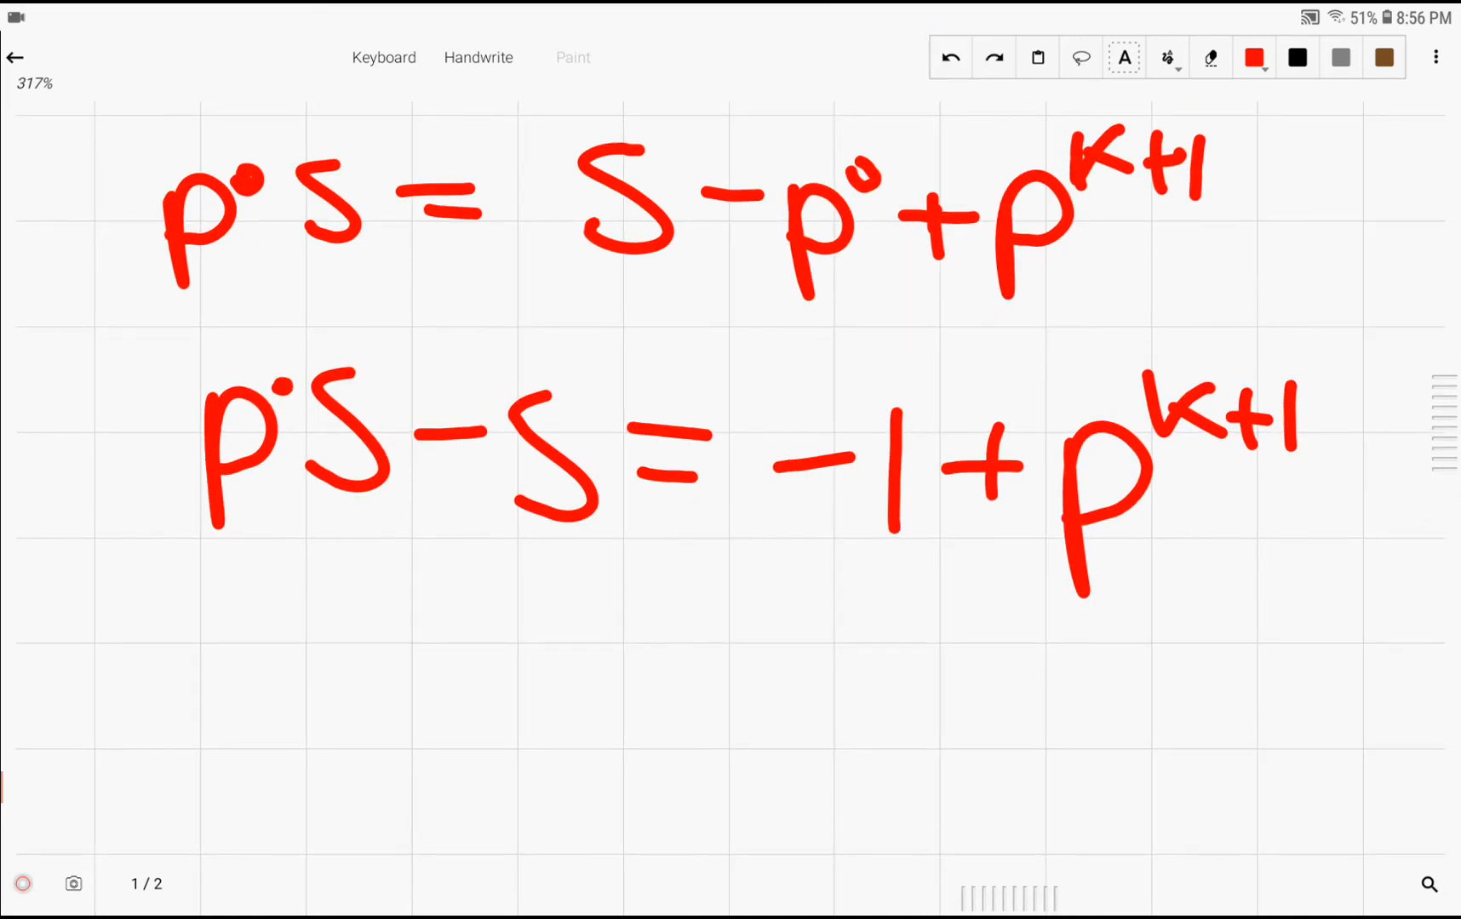
left_click_drag(210, 610, 190, 643)
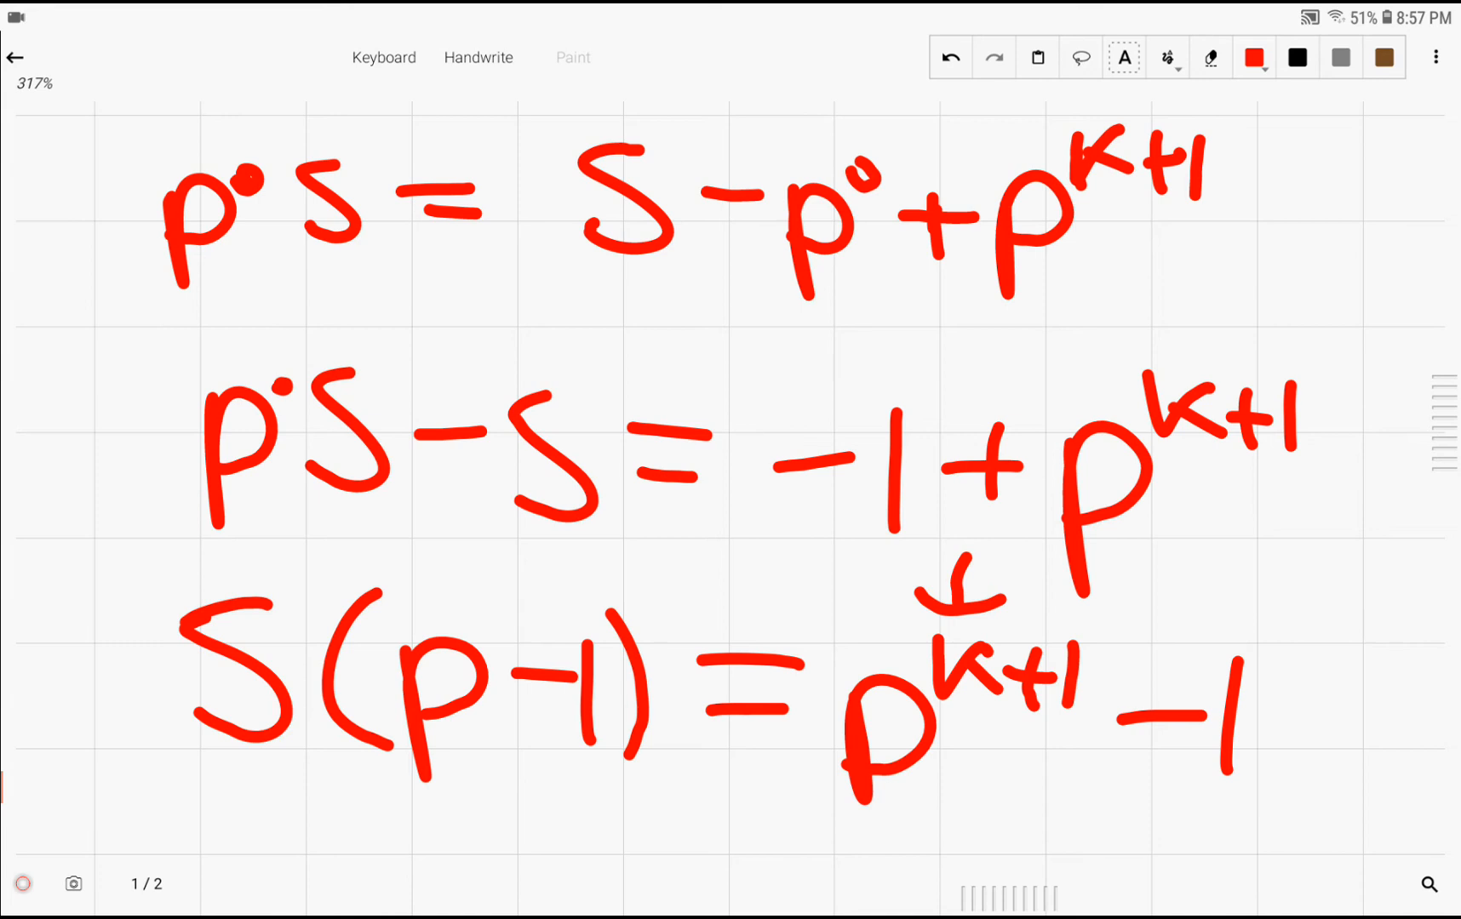
scroll("down", 3)
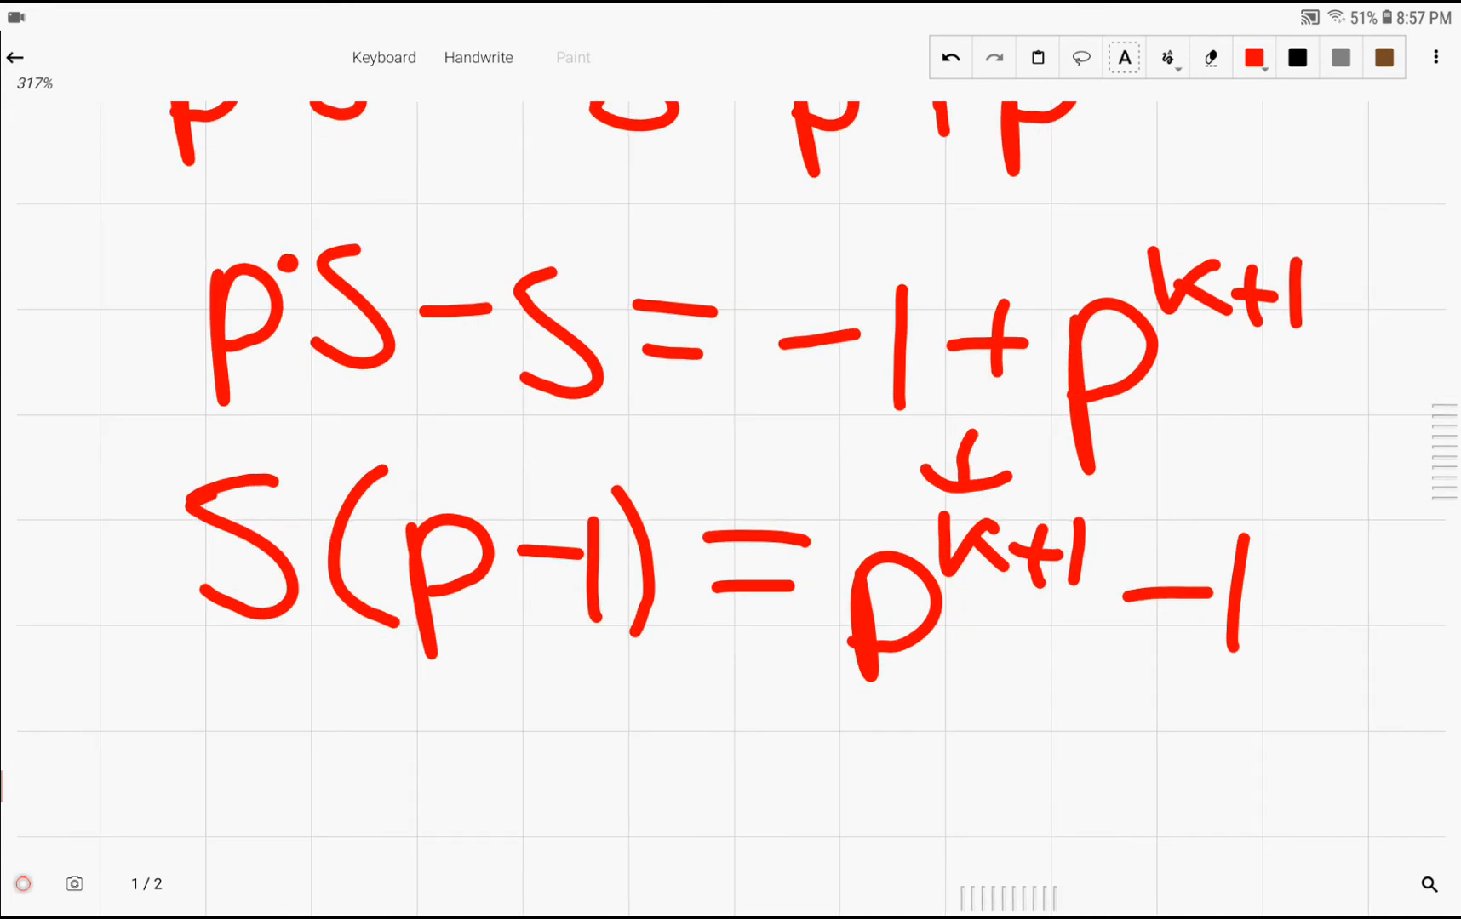
scroll("down", 3)
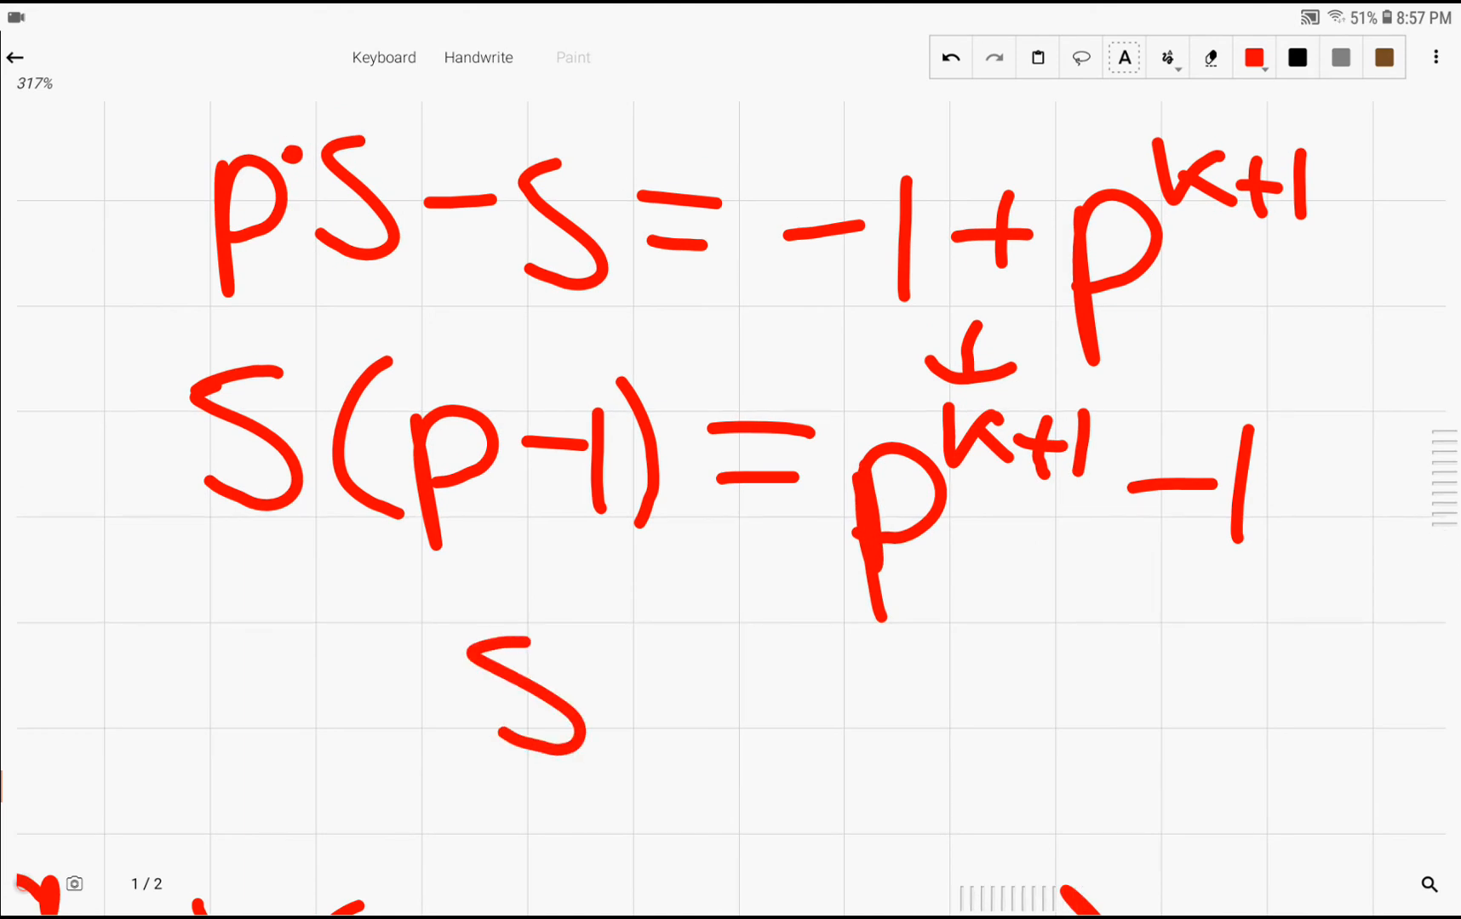
- Handwrite S = (p^(k+1) − 1)/(p − 1) and the sum-of-divisors product of such fractions in red
left_click_drag(633, 690, 856, 634)
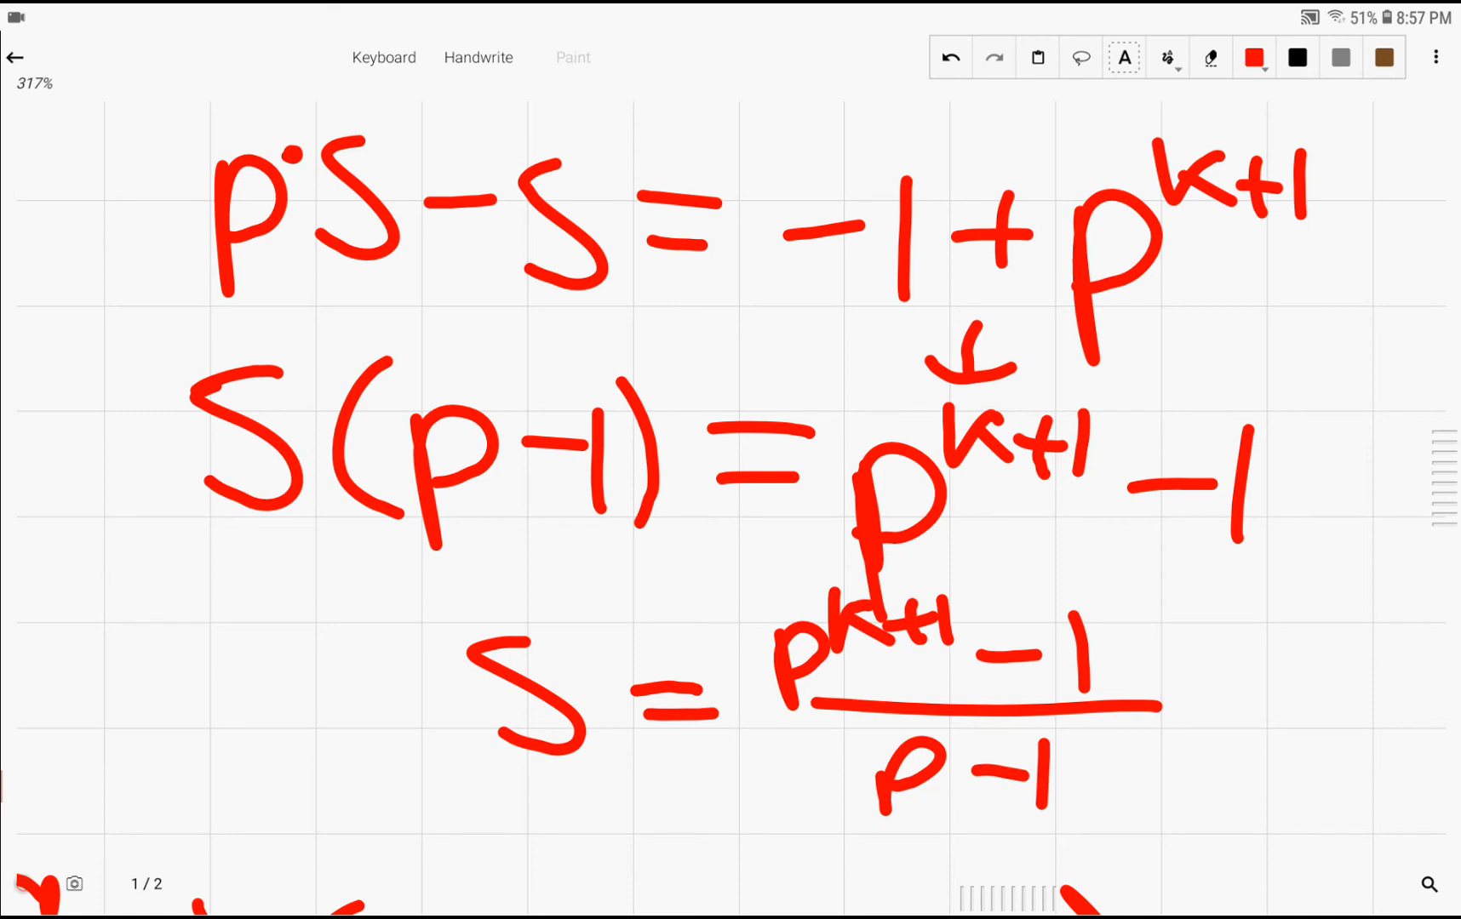
left_click_drag(783, 596, 1201, 810)
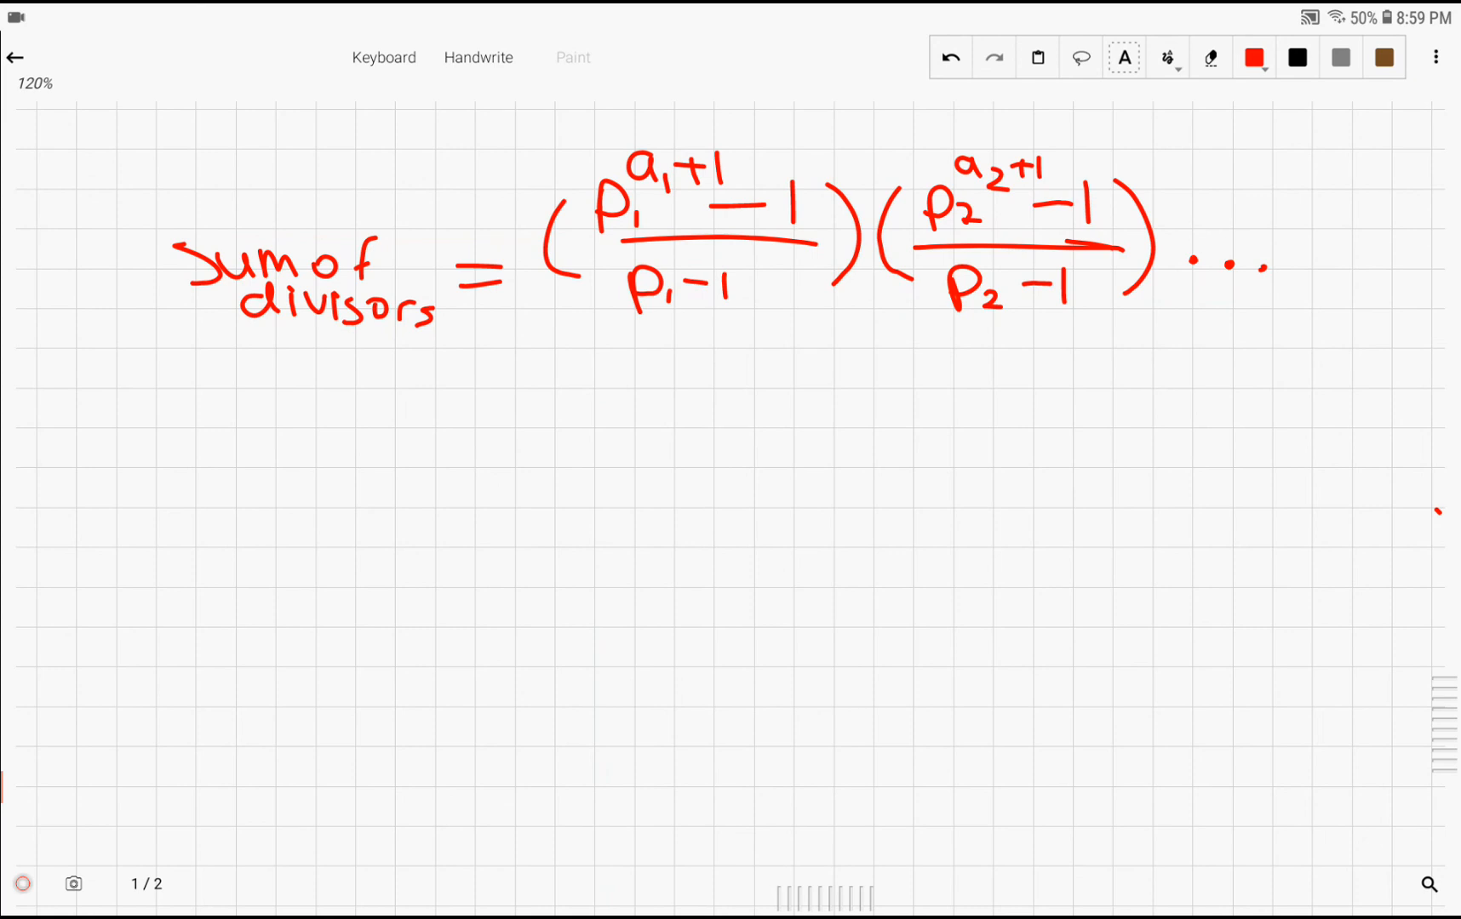
- Scroll down the page to view the completed sum-of-divisors derivation
scroll("down", 3)
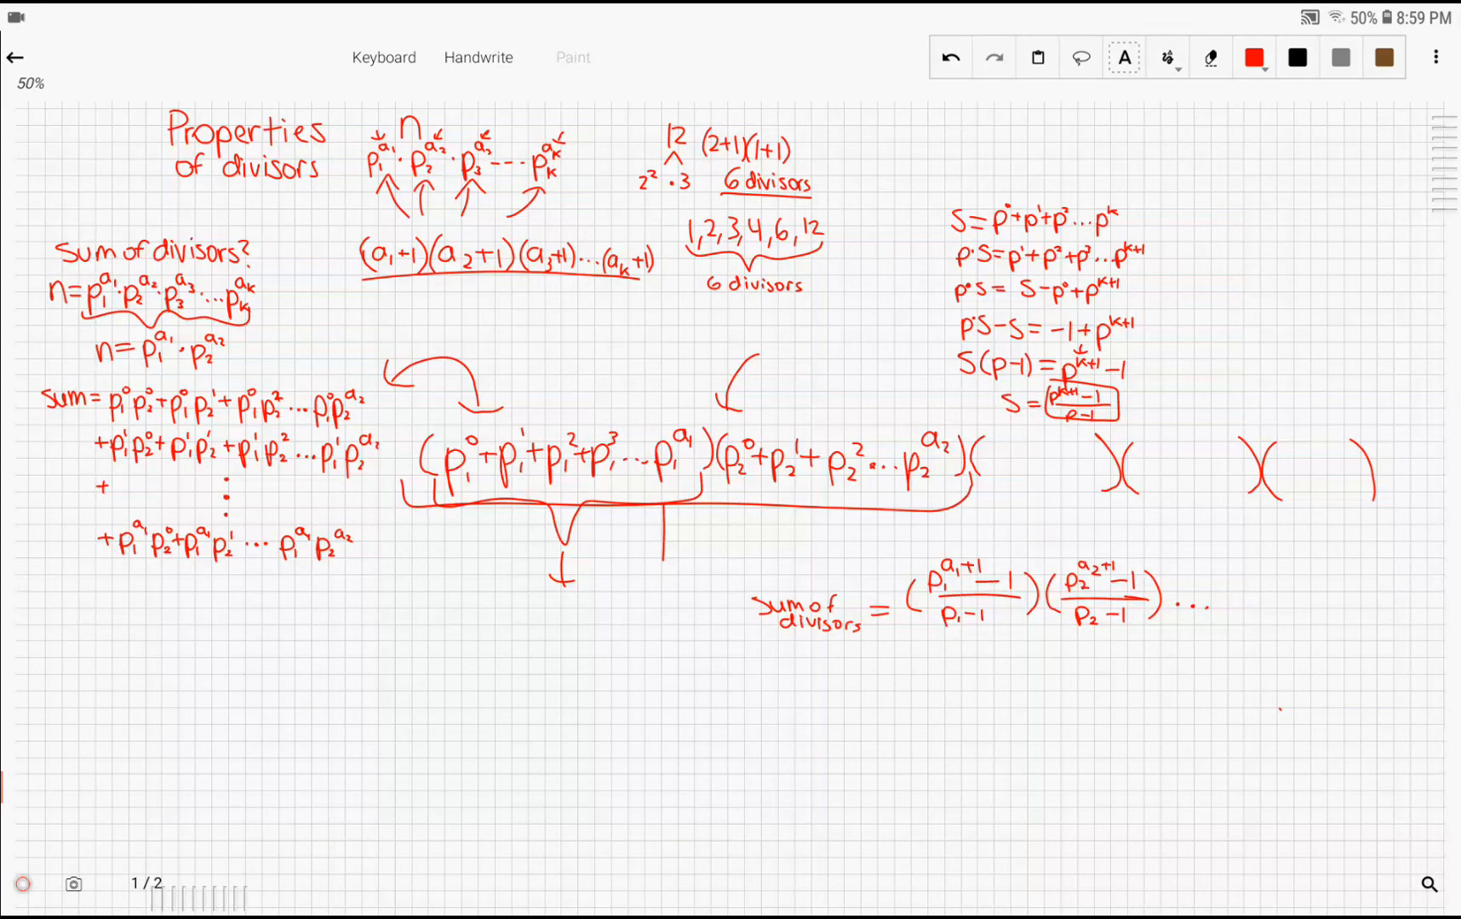